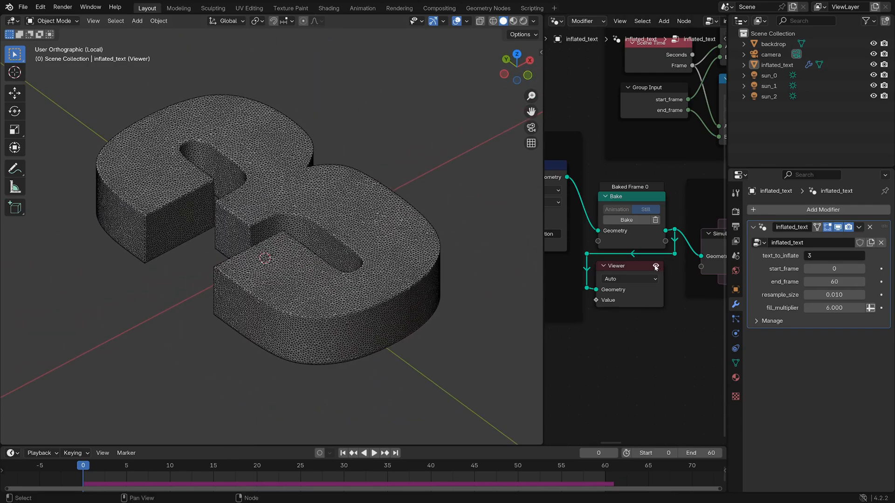
# Maximize the 3D viewport and zoom in on the inflated 3's dense triangle mesh.
pyautogui.click(373, 454)
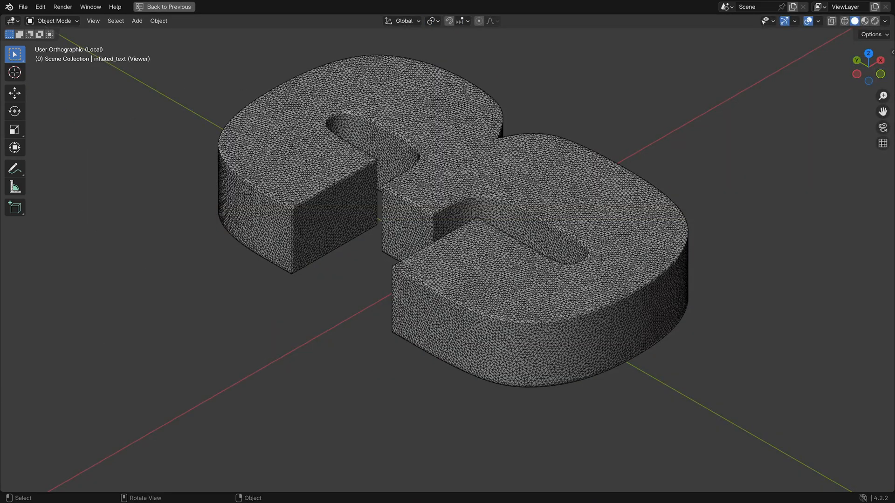
pyautogui.press('Space')
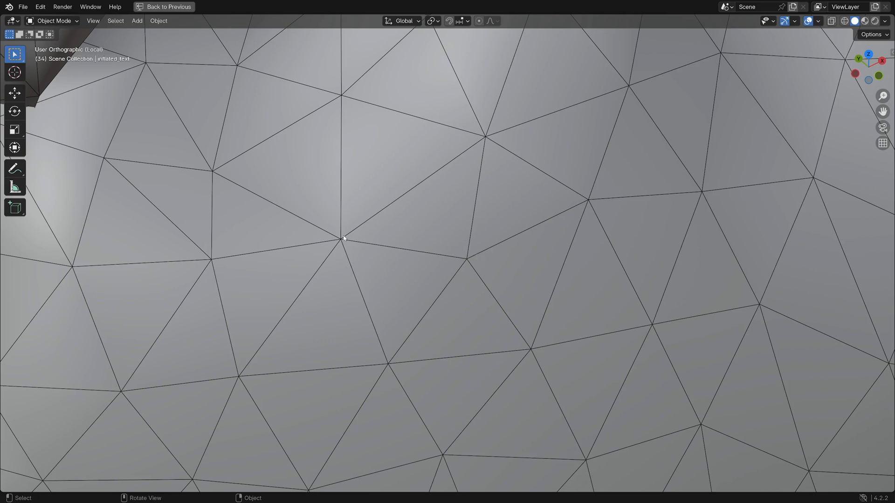
pyautogui.scroll(-3)
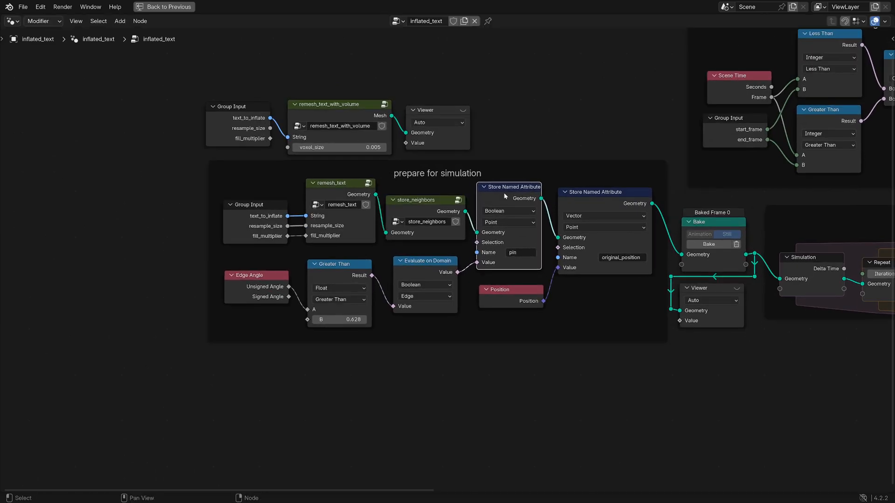
# Enter the remesh_text_with_volume group and view the 3 from Top with resample_size 0.025.
pyautogui.click(147, 8)
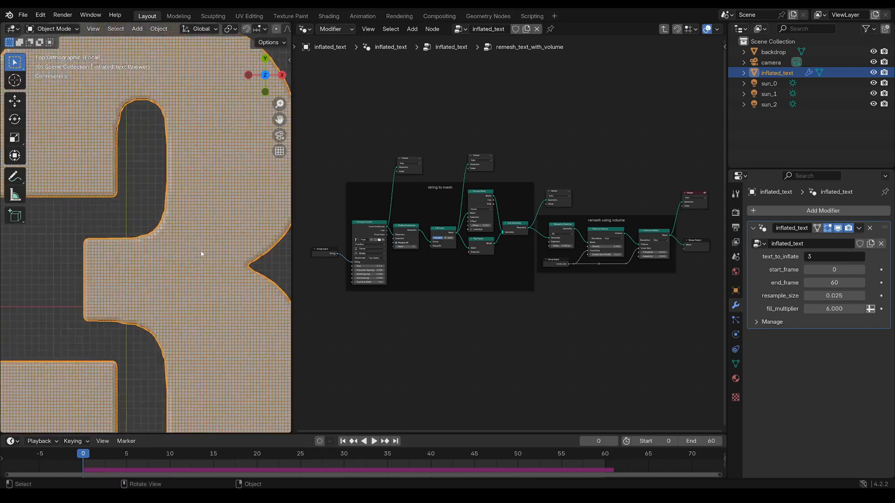
# Enter the remesh_text group at frame 35 and frame its Resample Curve nodes.
pyautogui.click(373, 442)
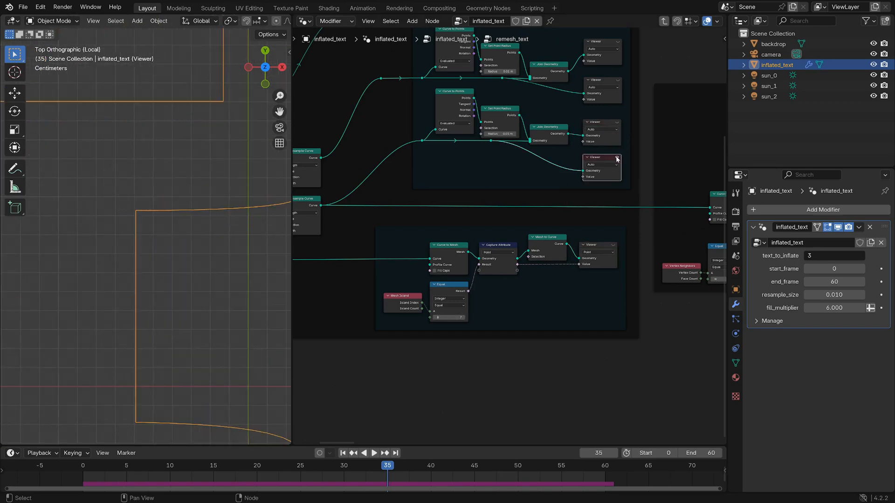
# Orbit the extruded 3 from a low angle before activating the add corners Viewer.
pyautogui.click(616, 158)
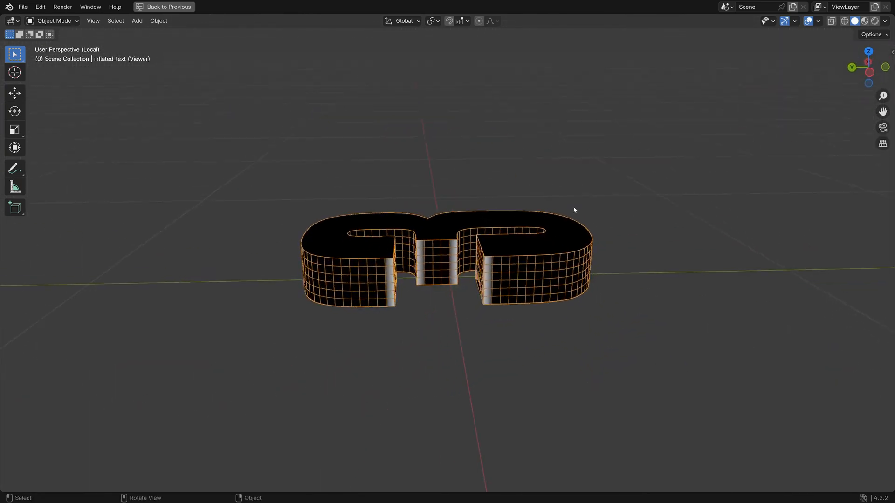
pyautogui.moveTo(575, 210); pyautogui.dragTo(425, 271)
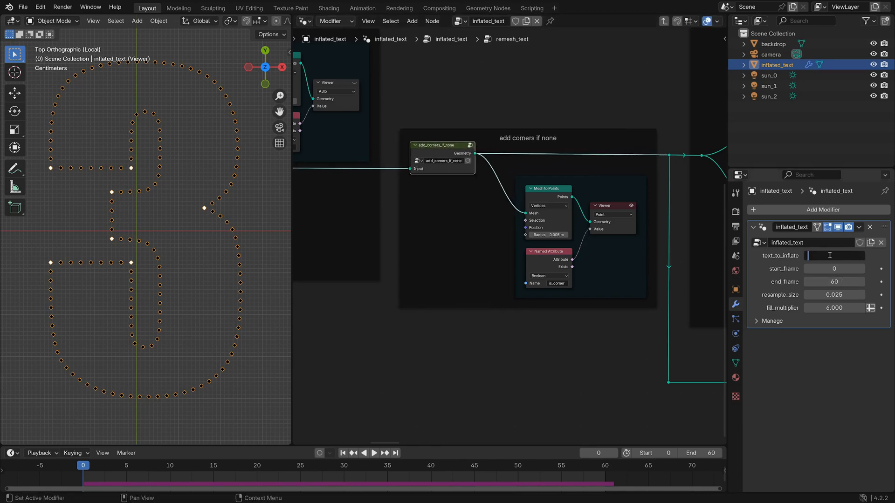
# Set text_to_inflate to O to preview it, then change it back to 3.
pyautogui.write('O')
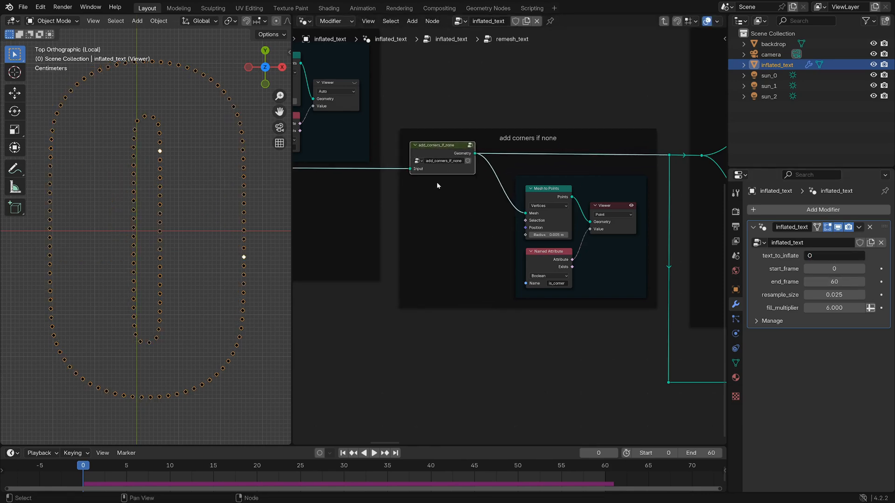
pyautogui.click(833, 255)
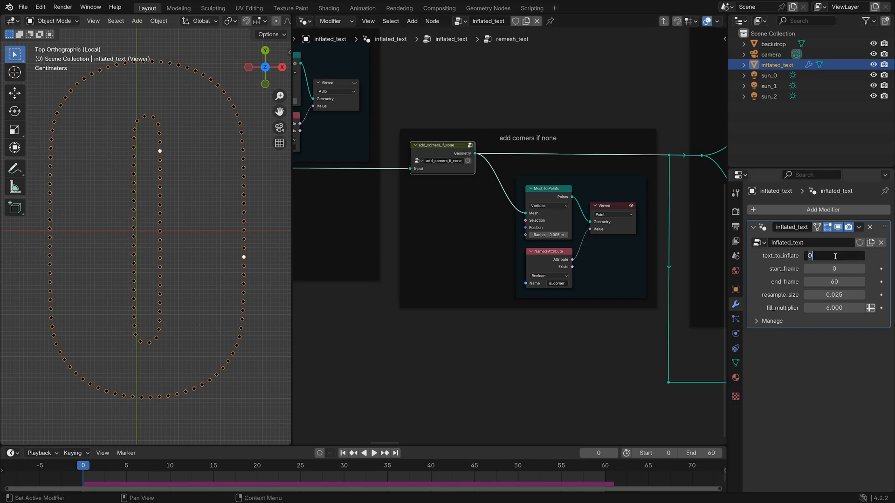
pyautogui.write('3')
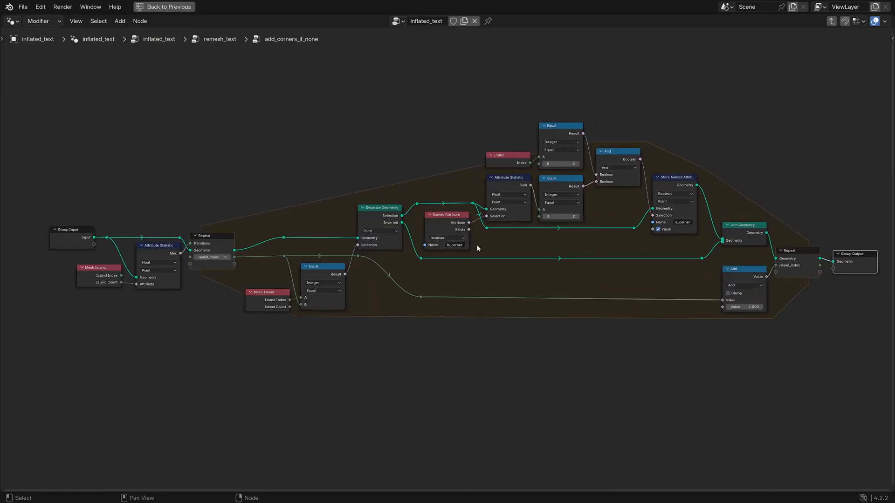
pyautogui.moveTo(478, 251)
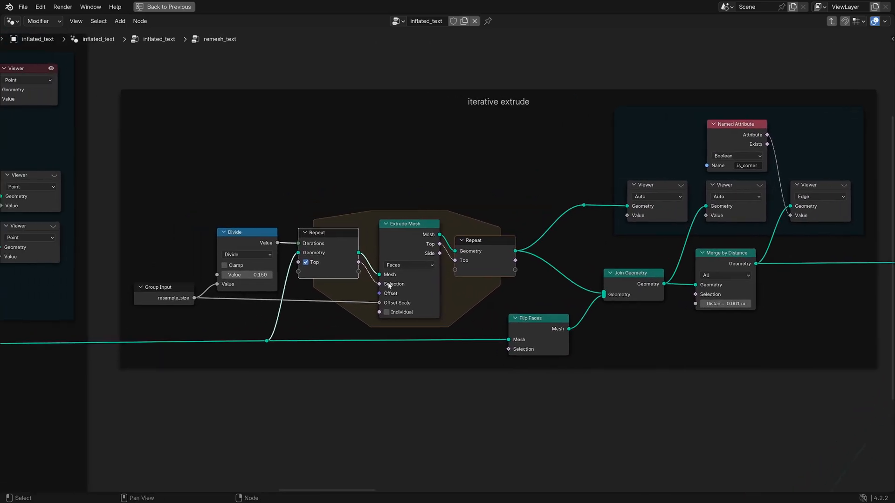
pyautogui.moveTo(165, 319)
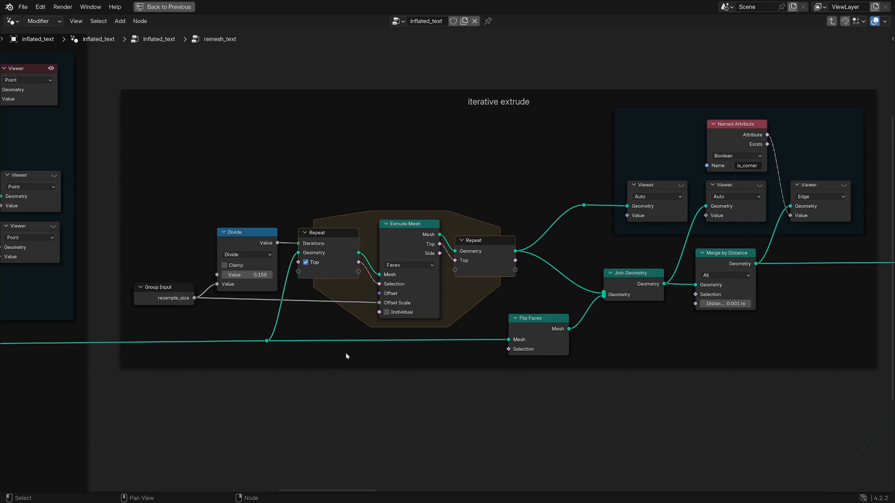
# Select the Divide node inside the iterative extrude frame.
pyautogui.click(244, 232)
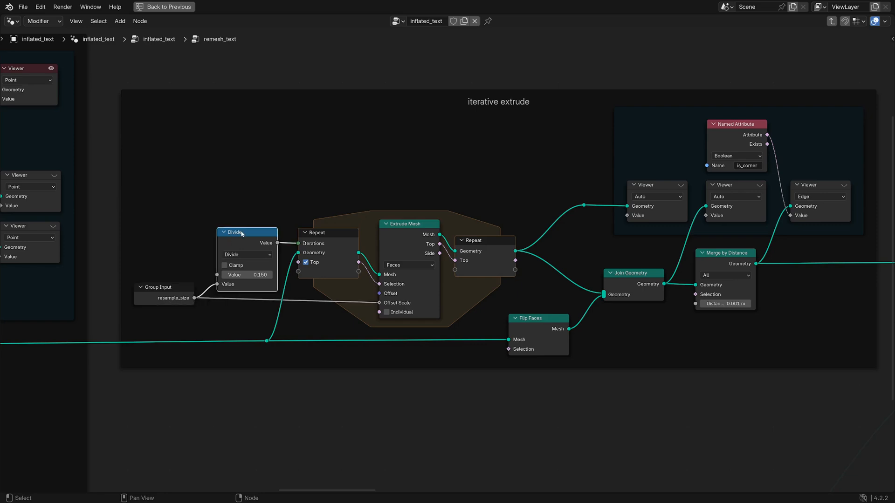
pyautogui.moveTo(283, 173)
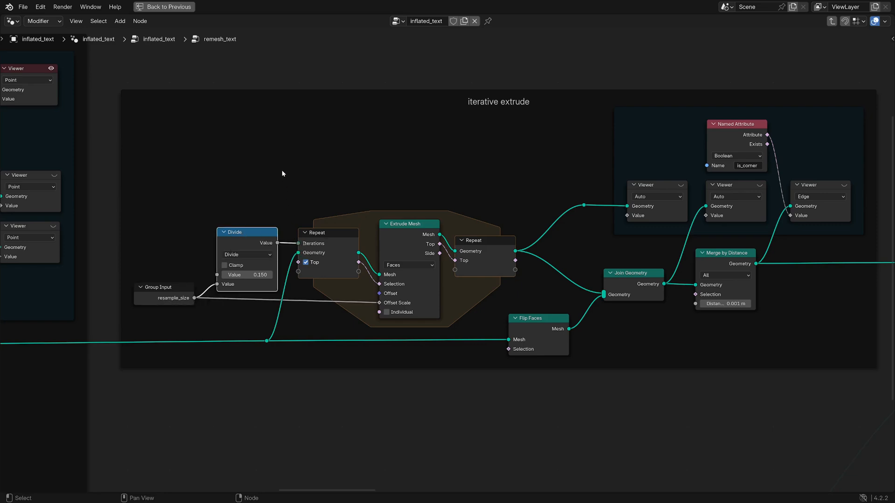
pyautogui.moveTo(317, 262)
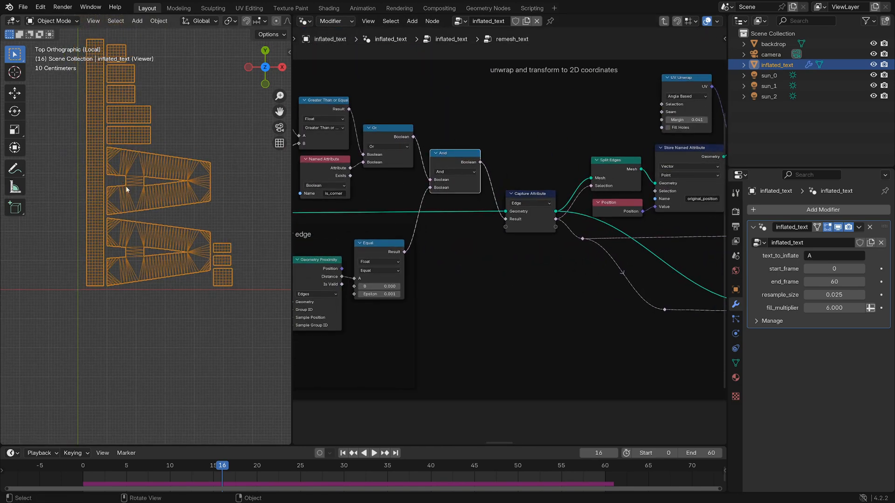
# Set text_to_inflate back to 3 and view the UV Unwrap, stored uv and Set Position nodes.
pyautogui.click(377, 453)
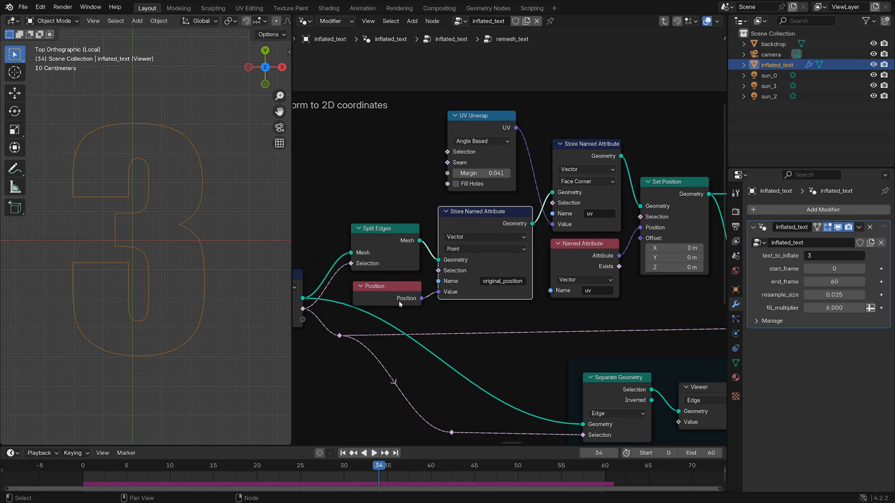
pyautogui.moveTo(479, 289)
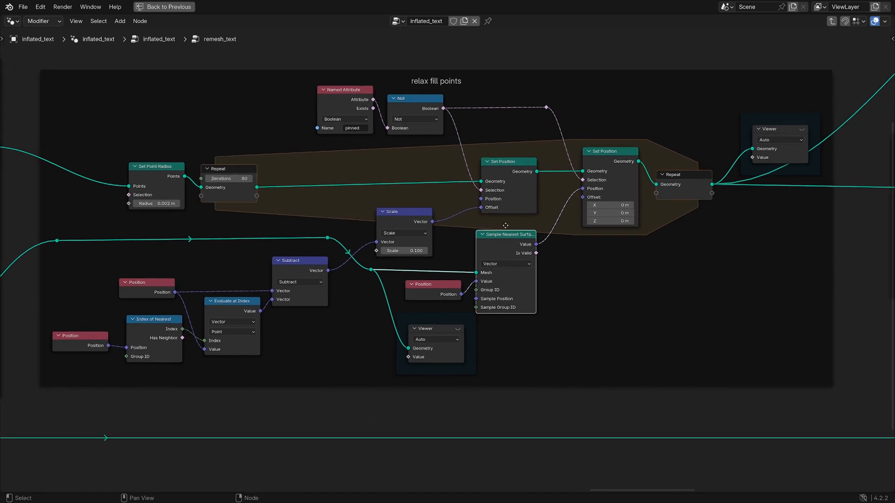
pyautogui.moveTo(559, 222)
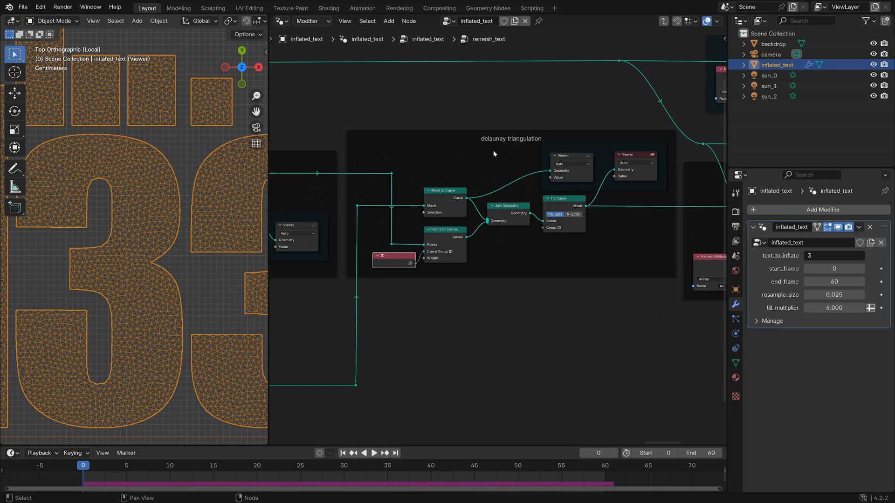
pyautogui.moveTo(632, 362)
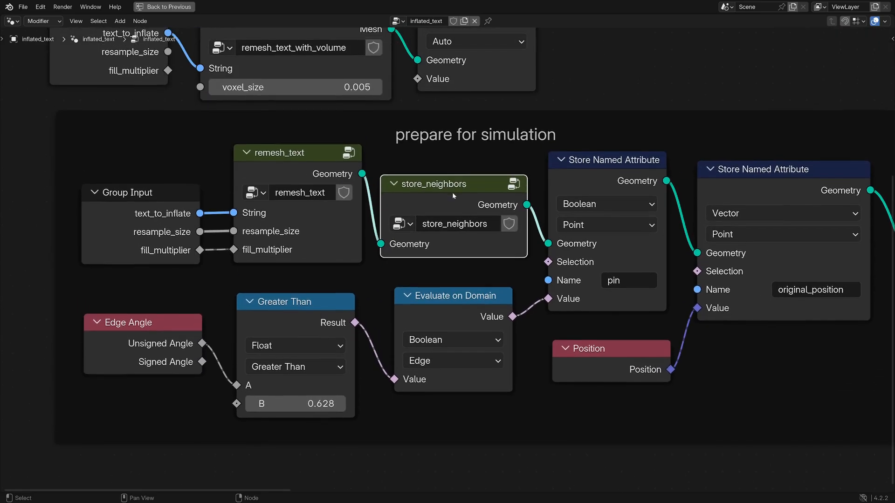
# Frame the prepare for simulation nodes storing the pin and original_position attributes.
pyautogui.doubleClick(434, 184)
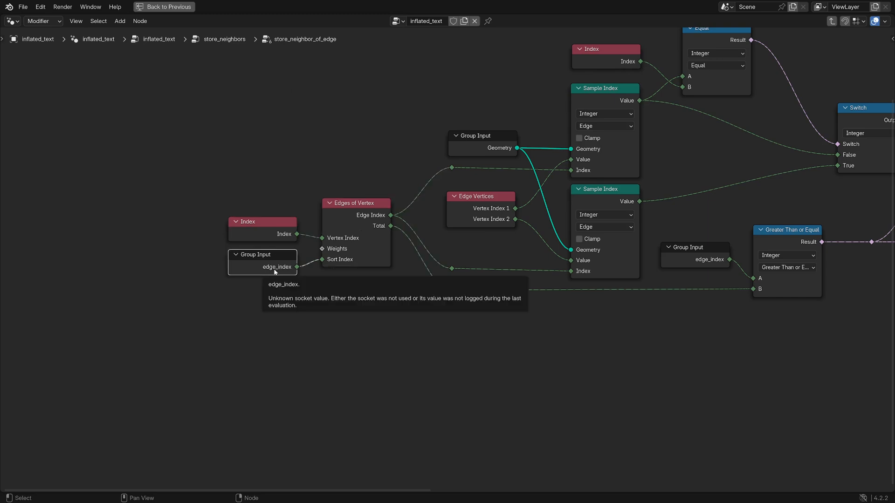
pyautogui.moveTo(344, 262)
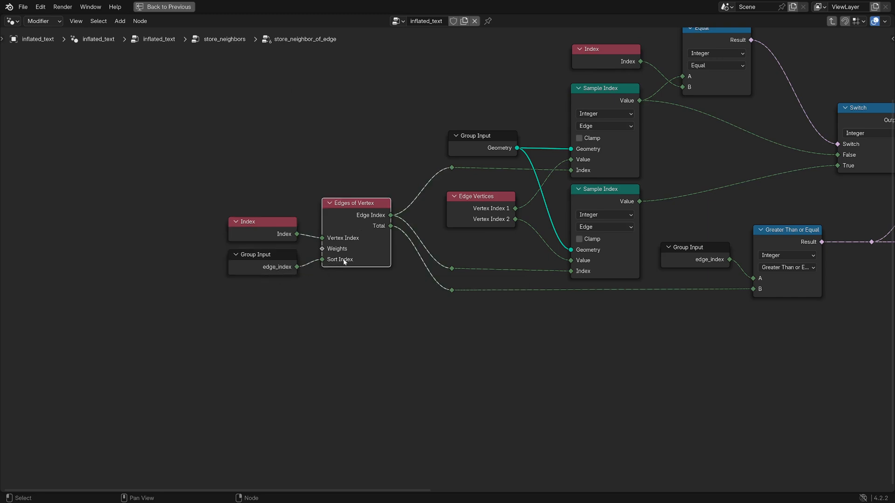
pyautogui.moveTo(352, 259)
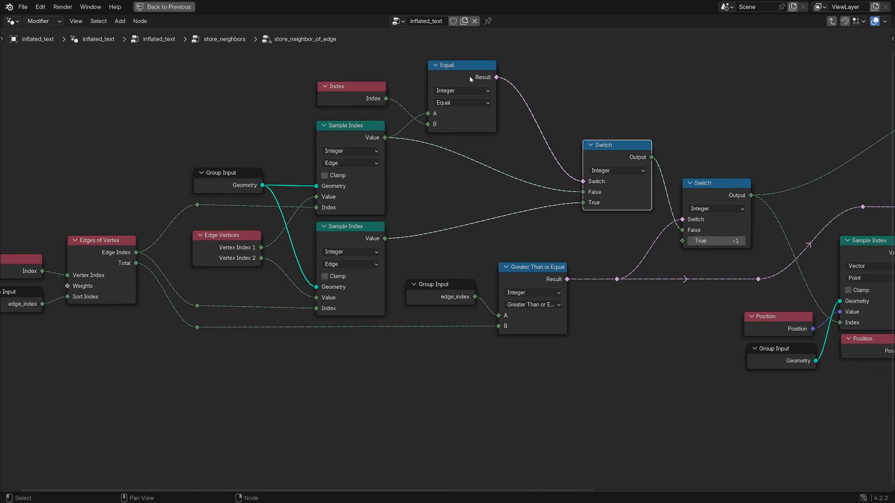
pyautogui.moveTo(666, 171)
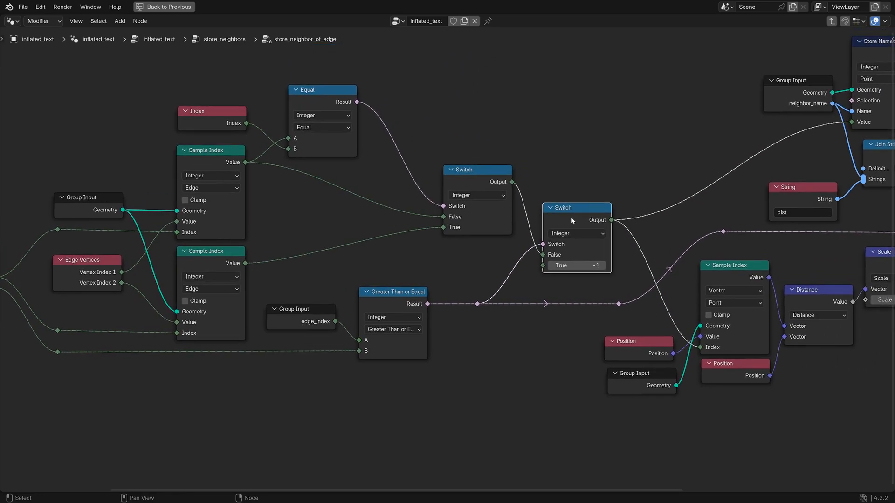
pyautogui.moveTo(572, 213)
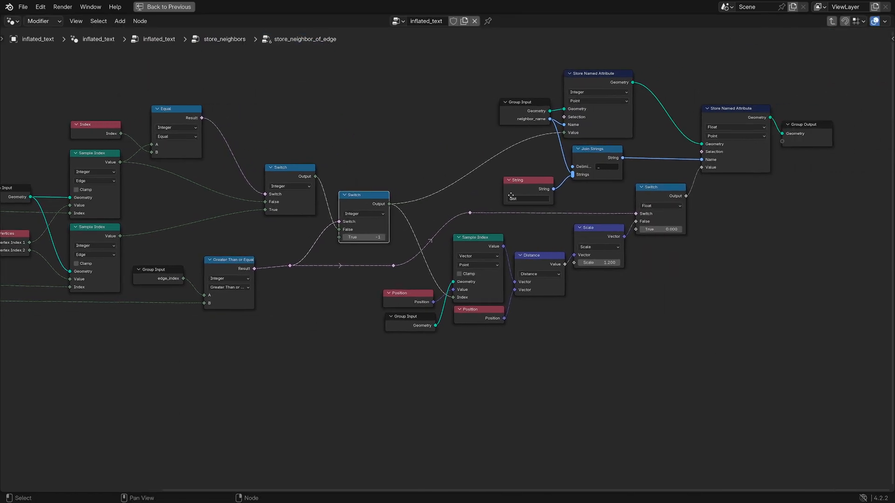
# Pan to the attribute-storing nodes and exit back to the inflated_text tree.
pyautogui.moveTo(543, 263); pyautogui.dragTo(518, 259)
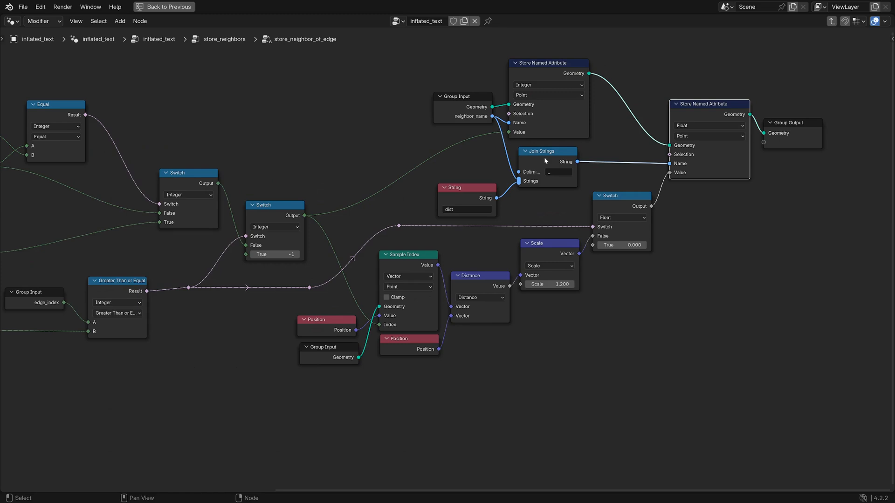
pyautogui.moveTo(610, 206)
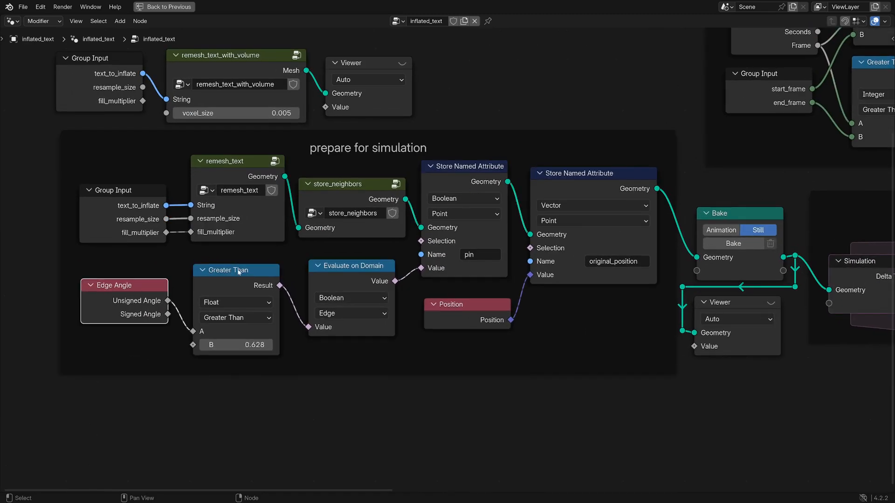
# Bake the prepared geometry as a still, preview the 3 through the Viewer and enter the step group.
pyautogui.click(579, 173)
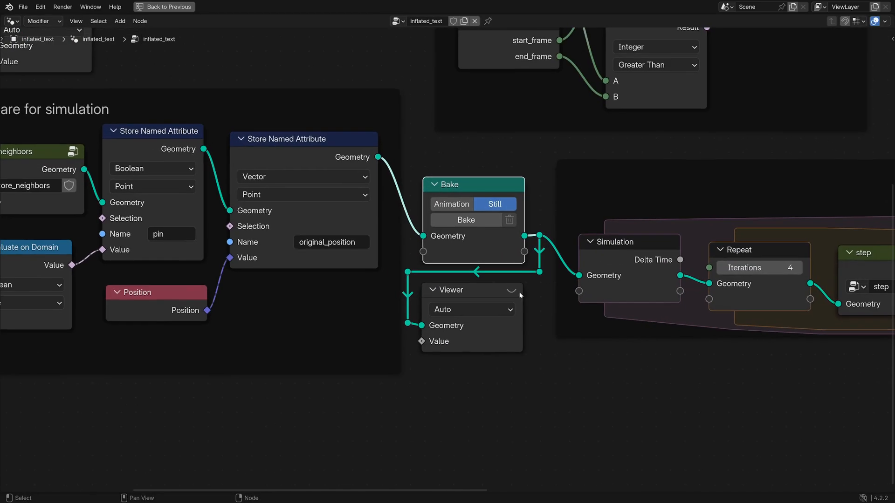
pyautogui.click(466, 220)
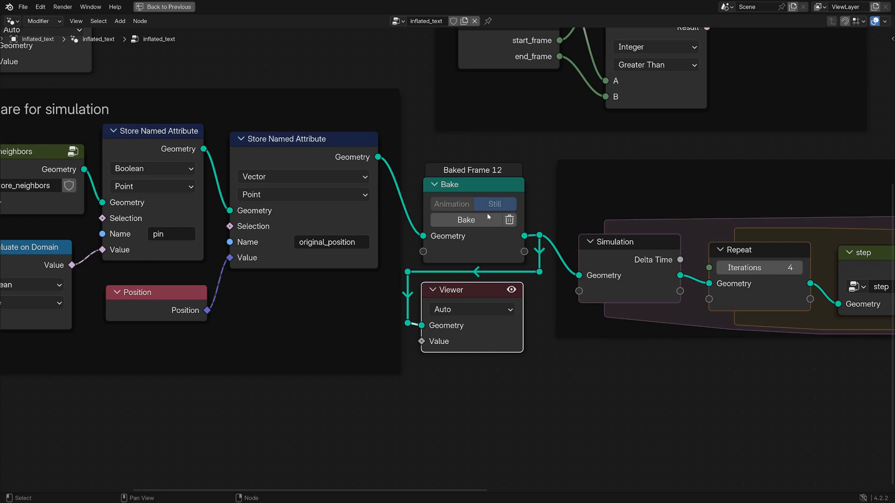
pyautogui.click(147, 8)
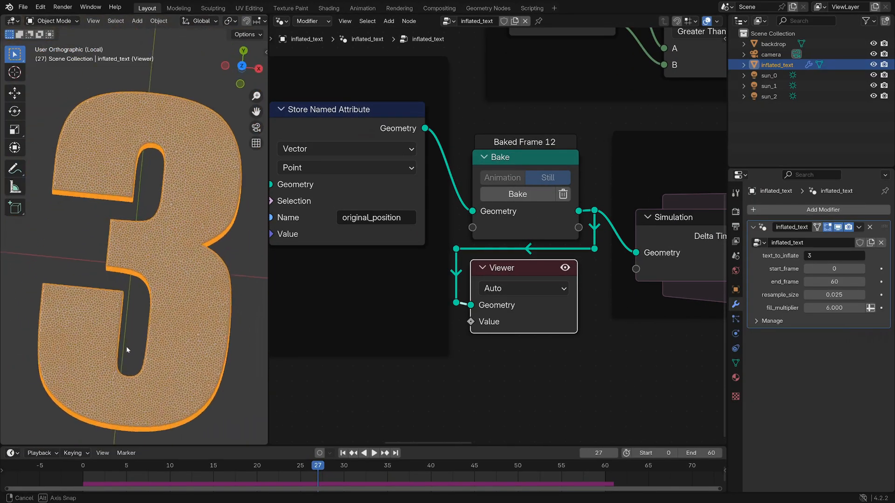
pyautogui.press('KP_7')
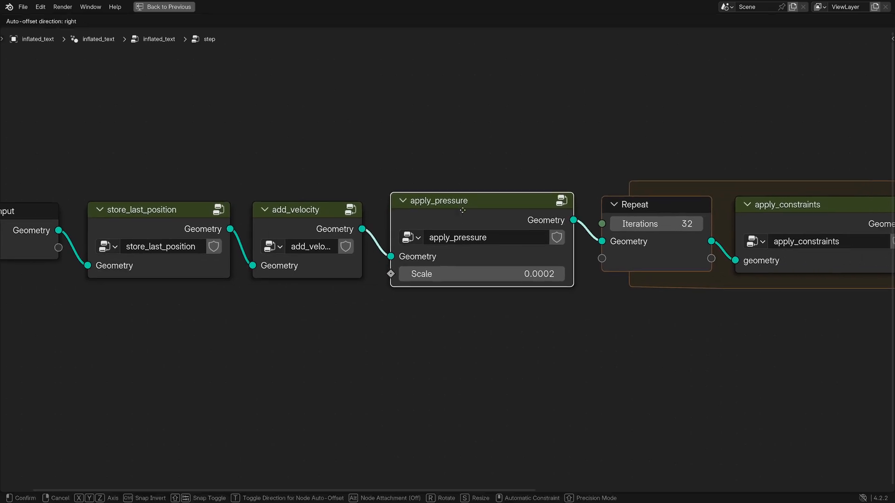
pyautogui.moveTo(462, 209); pyautogui.dragTo(459, 209)
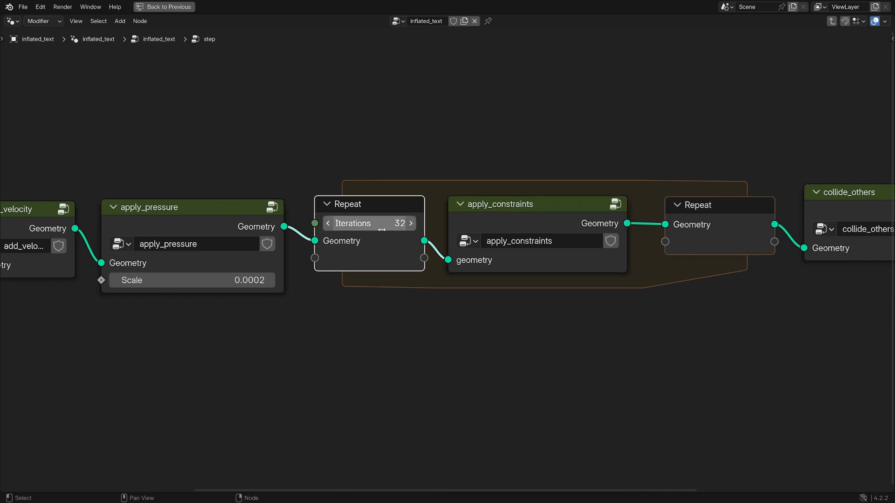
pyautogui.hscroll(3)
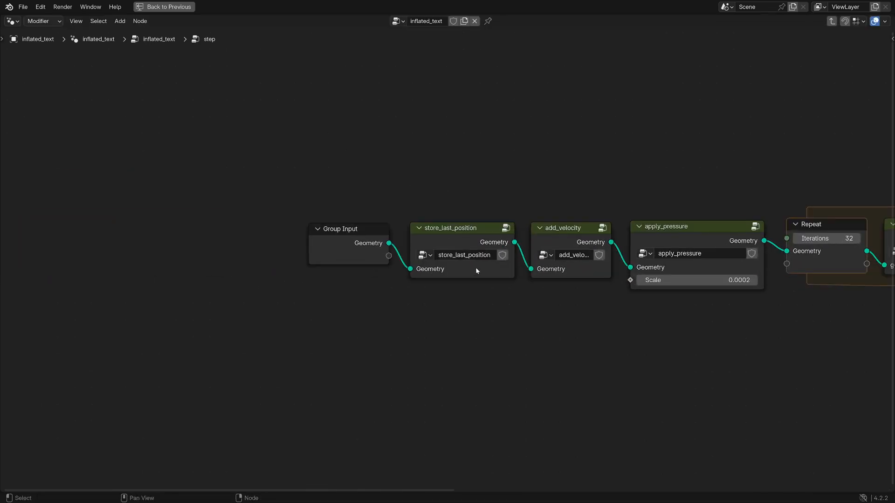
pyautogui.doubleClick(461, 227)
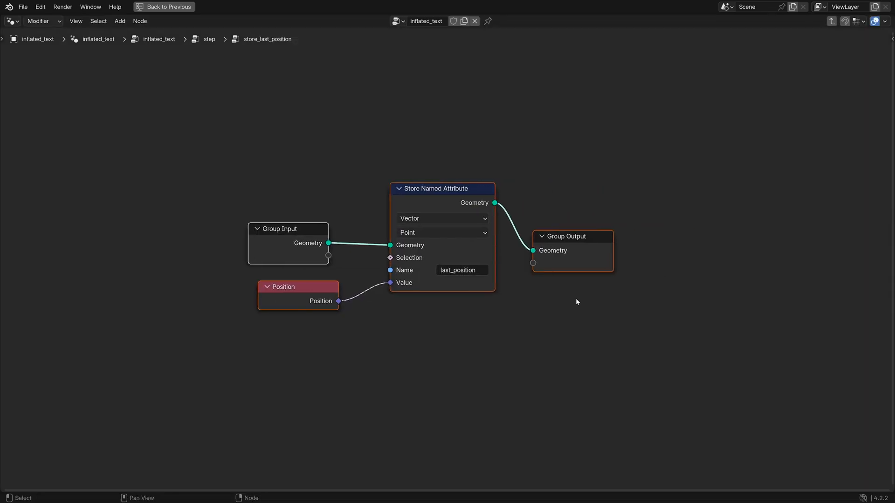
pyautogui.click(268, 39)
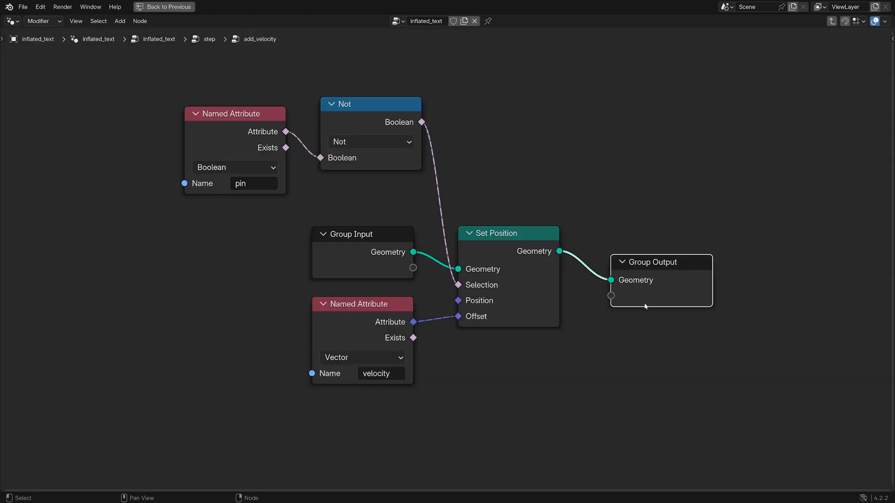
pyautogui.moveTo(662, 194)
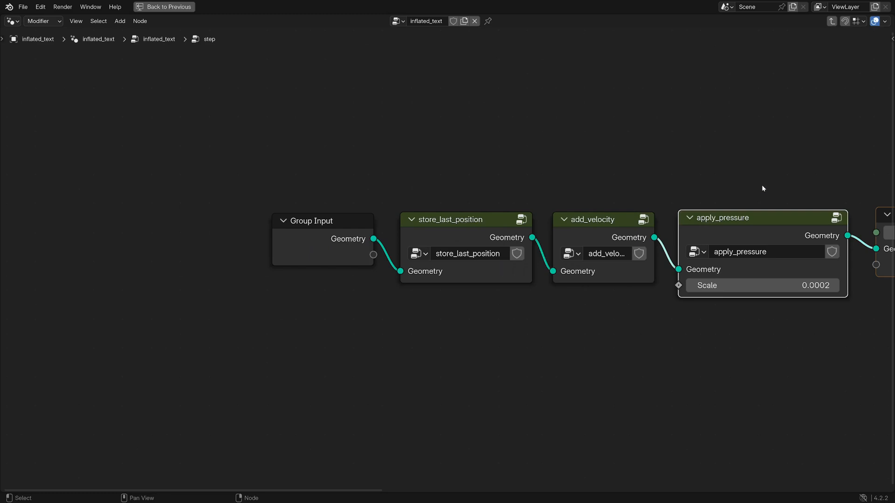
pyautogui.doubleClick(722, 219)
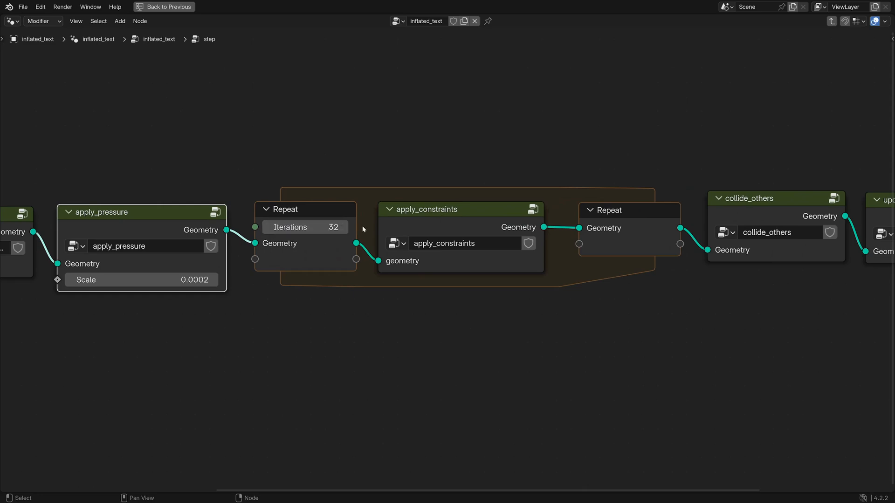
pyautogui.moveTo(454, 219)
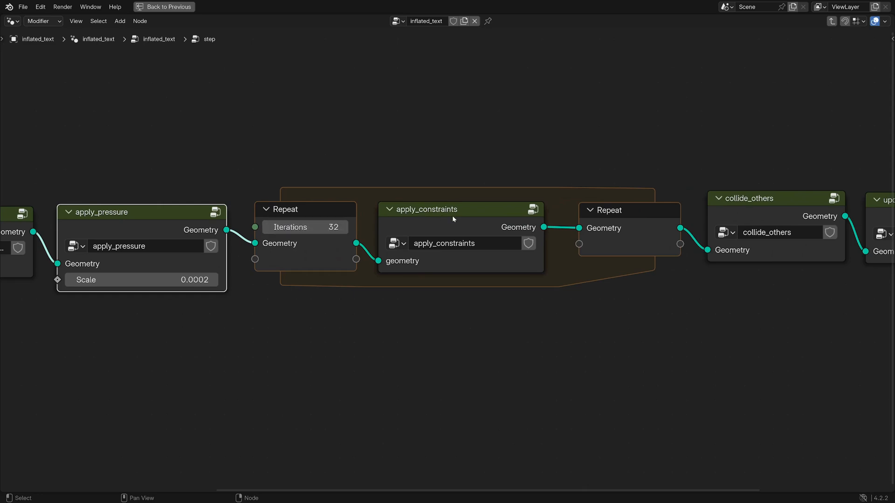
# Enter apply_constraints, then the get_average_distance_constraint_correction_vector group inside it.
pyautogui.doubleClick(427, 209)
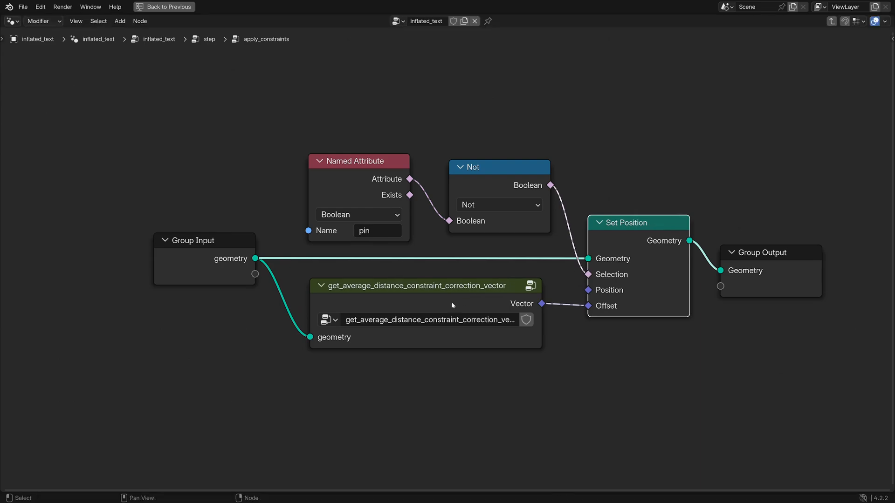
pyautogui.doubleClick(425, 287)
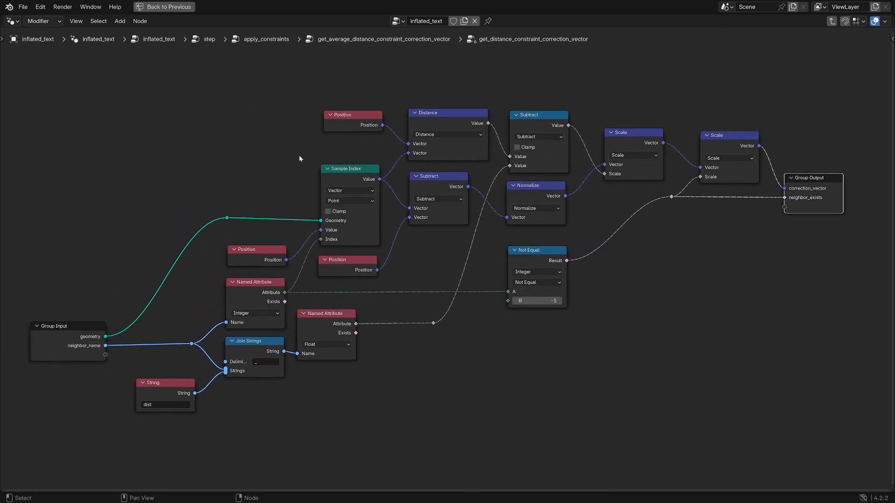
pyautogui.moveTo(79, 377)
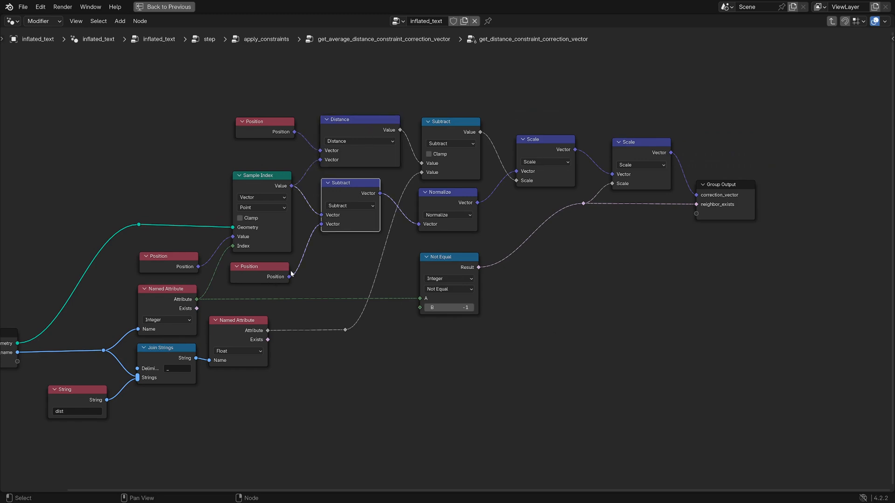
pyautogui.moveTo(446, 127)
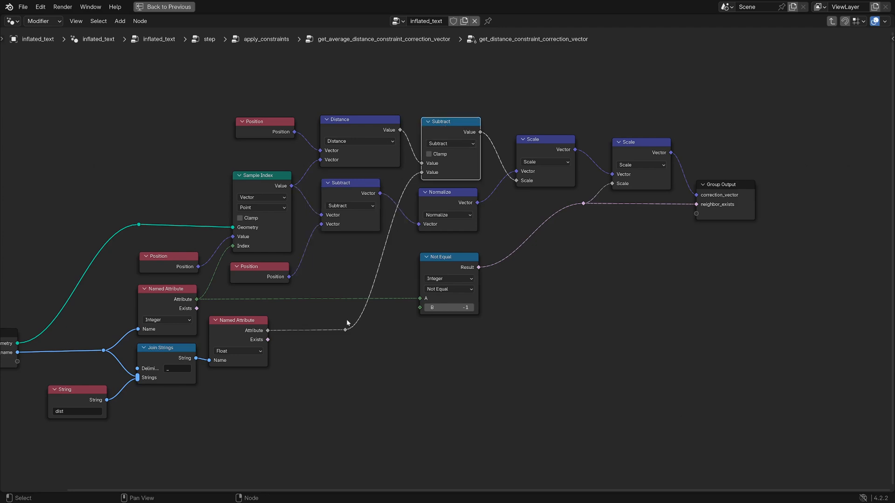
pyautogui.moveTo(496, 171)
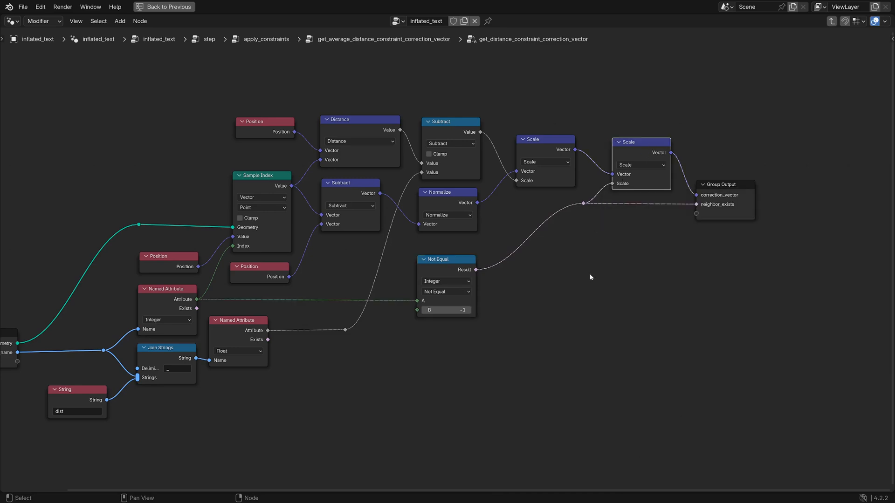
pyautogui.moveTo(722, 227)
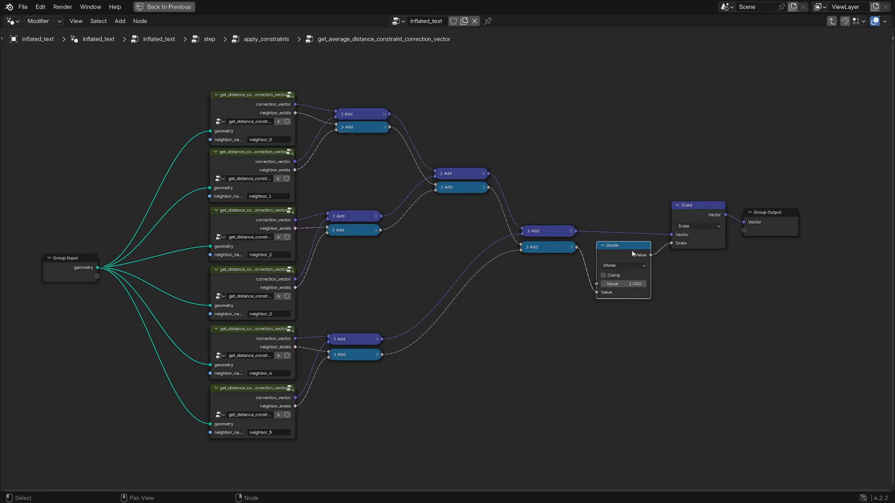
# Enter collide_others, inspect its last_position attribute lookup, and return to the step group.
pyautogui.click(263, 39)
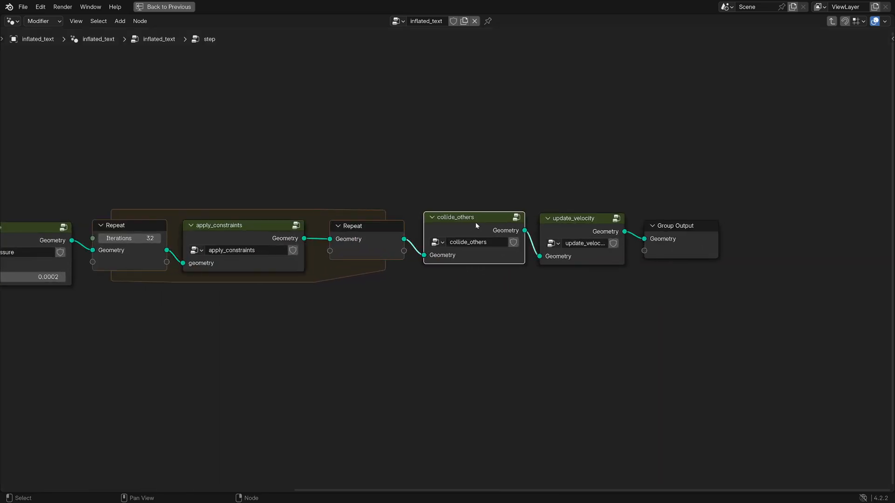
pyautogui.doubleClick(473, 218)
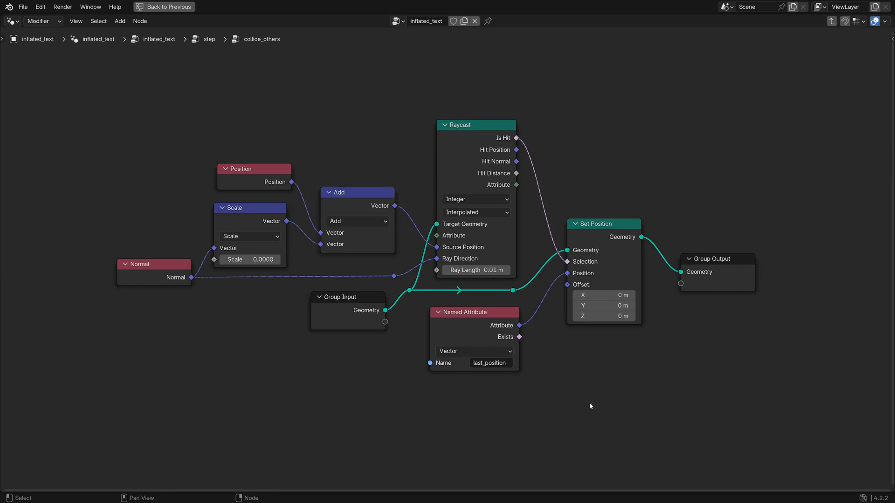
pyautogui.click(604, 224)
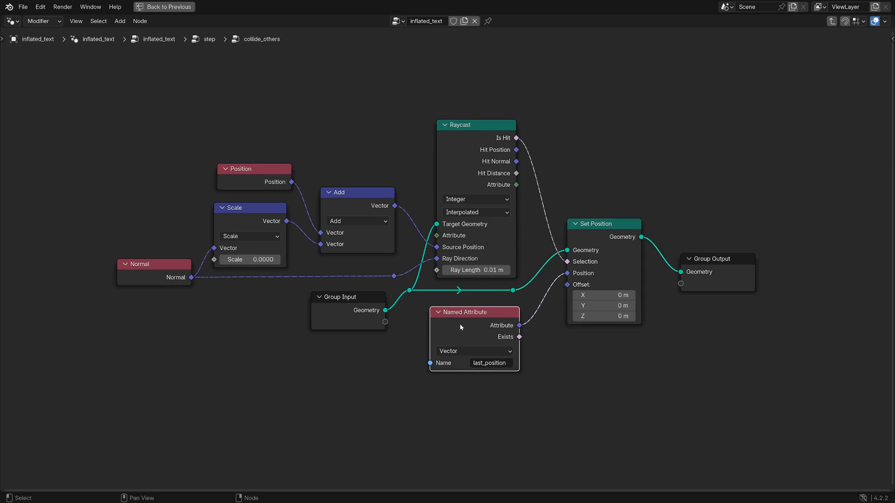
pyautogui.moveTo(732, 262)
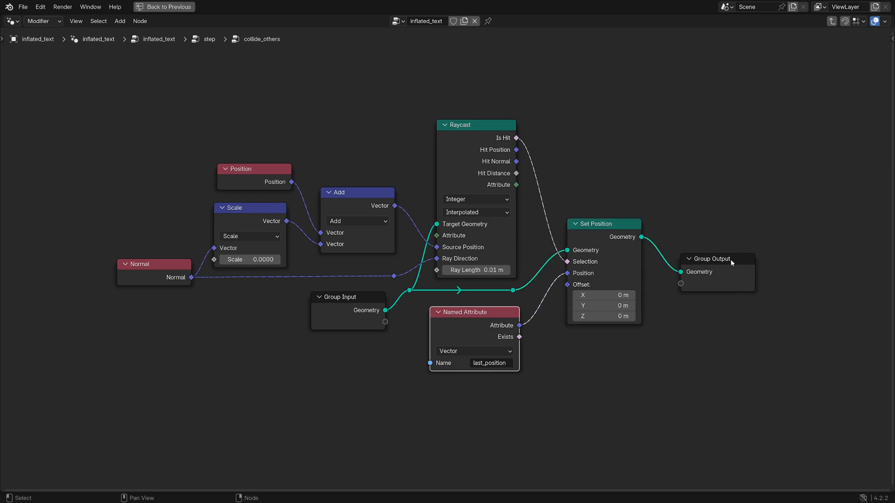
pyautogui.click(209, 39)
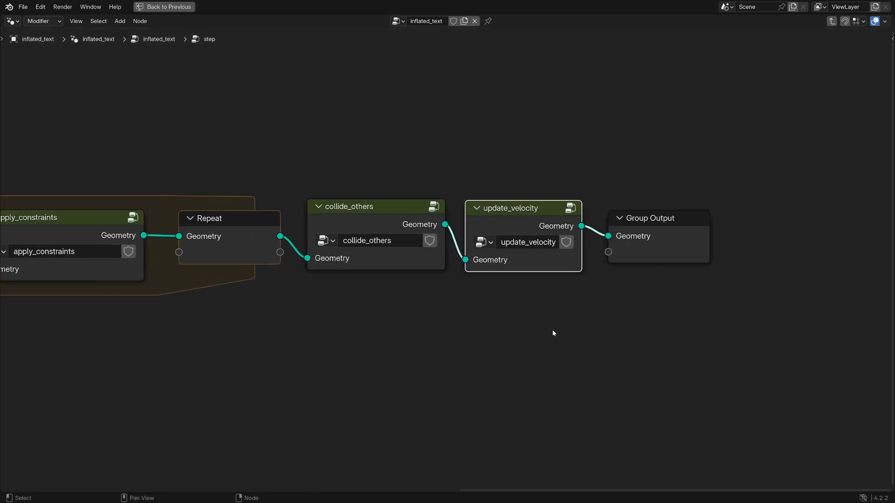
# Enter update_velocity and inspect the 0.940 damping scale applied to the velocity.
pyautogui.doubleClick(522, 208)
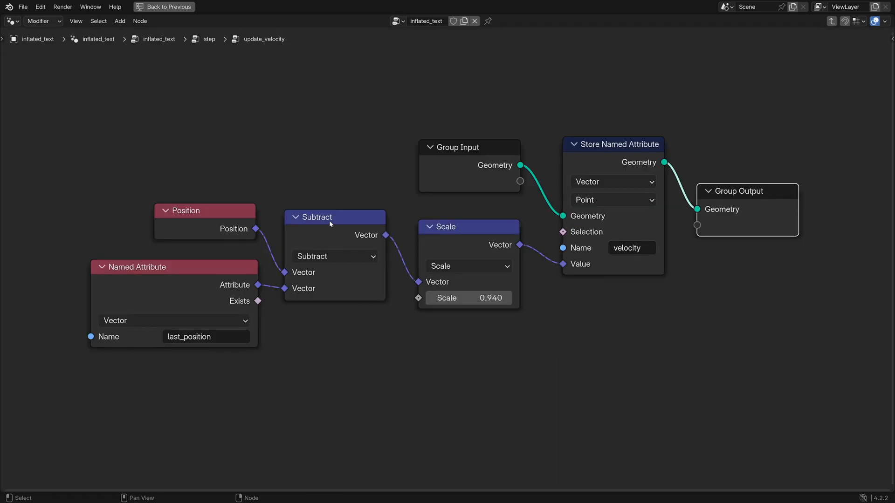
pyautogui.click(458, 227)
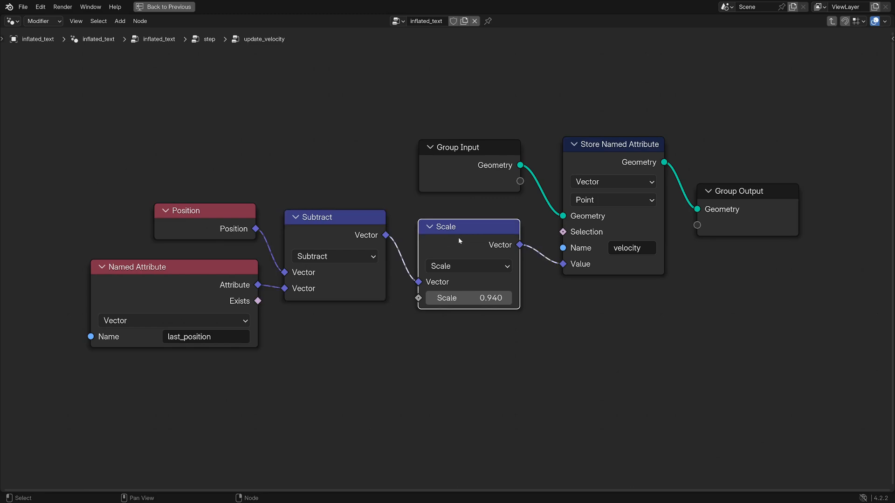
pyautogui.moveTo(535, 371)
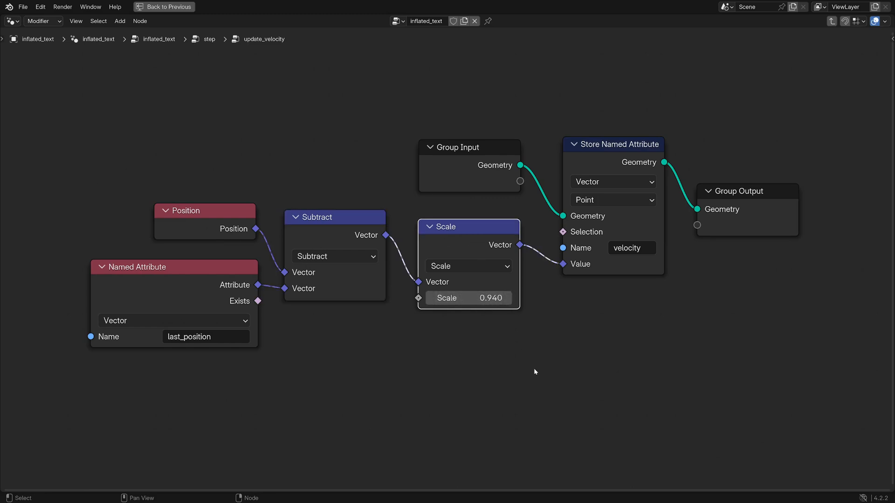
pyautogui.moveTo(537, 374)
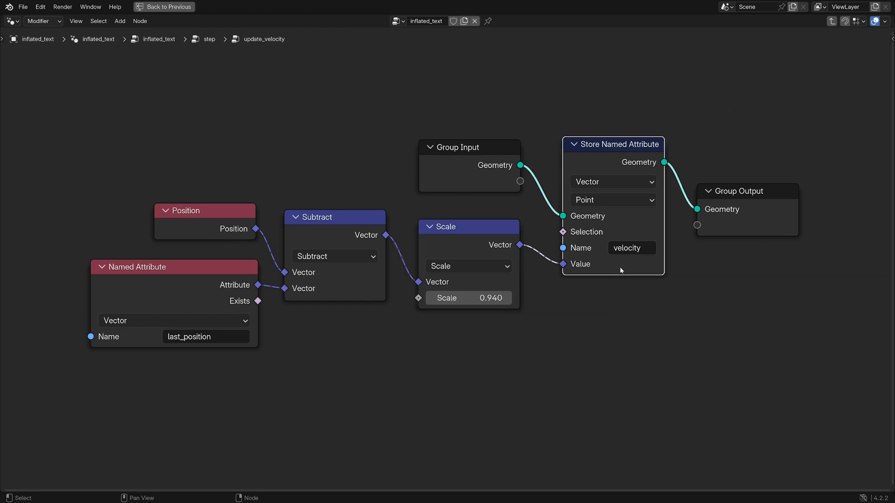
pyautogui.moveTo(662, 209)
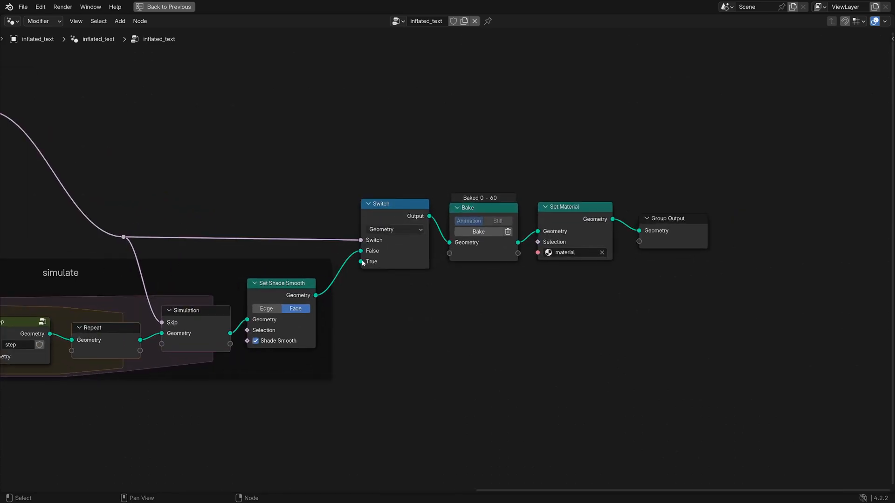
pyautogui.moveTo(477, 209)
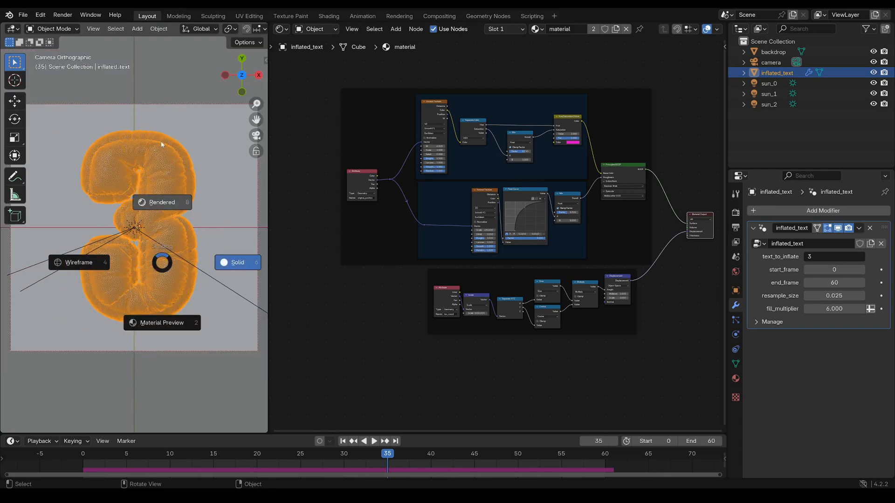
# Switch the viewport to Rendered shading to show the rainbow-coloured numeral 3.
pyautogui.click(163, 202)
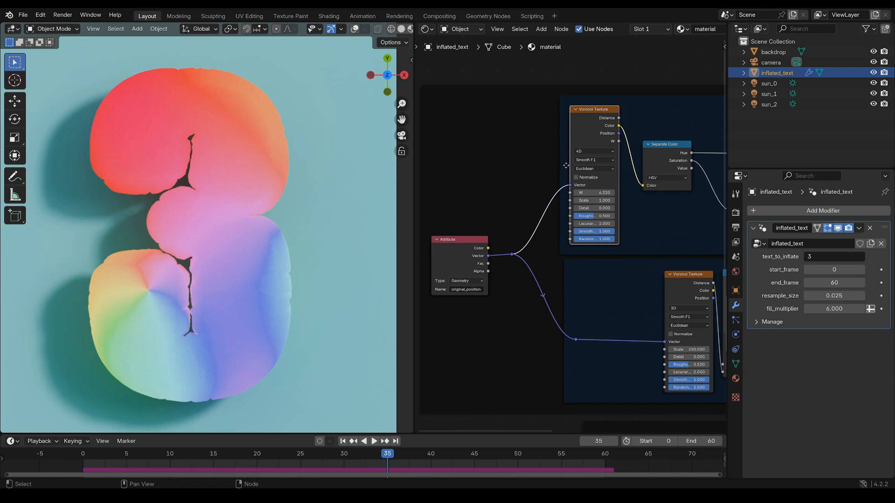
pyautogui.moveTo(584, 154)
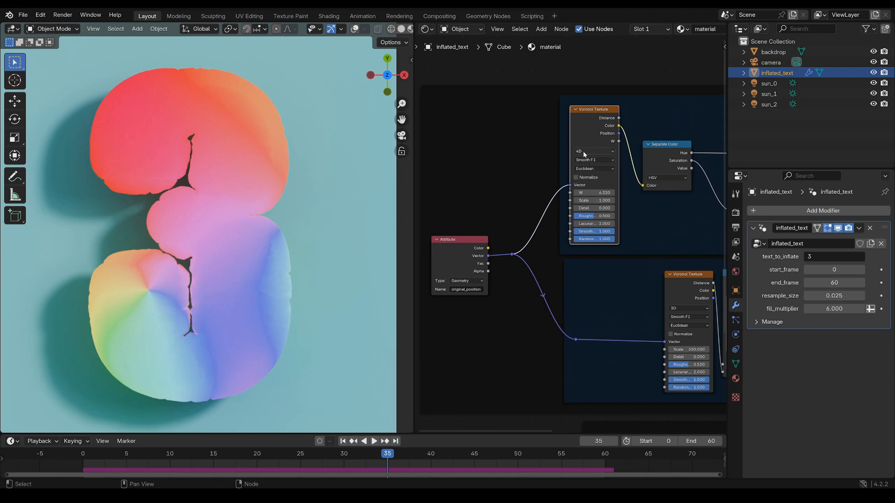
# Drag the 4D Voronoi W value from 6.320 up to 8.920.
pyautogui.moveTo(594, 192); pyautogui.dragTo(602, 192)
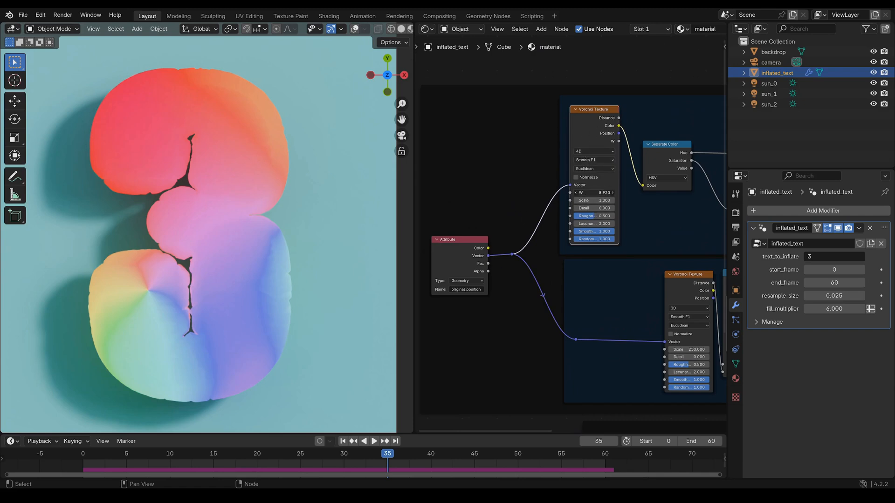
pyautogui.moveTo(616, 192); pyautogui.dragTo(594, 193)
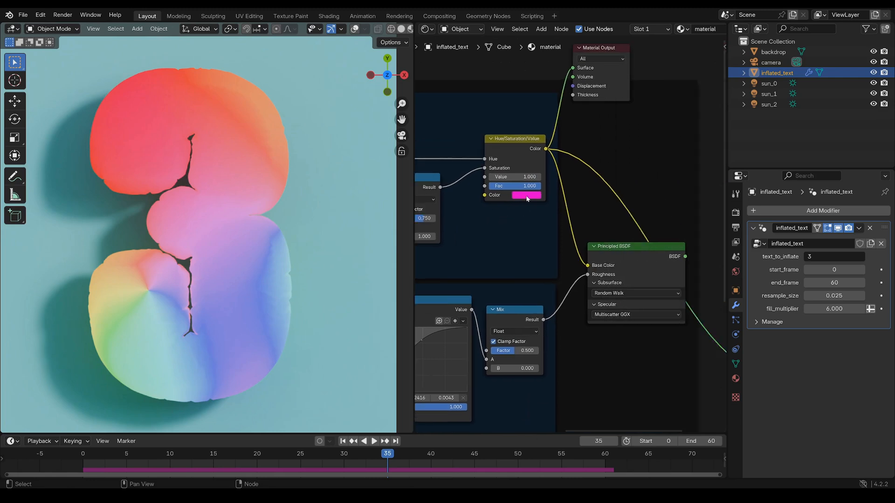
pyautogui.moveTo(527, 196)
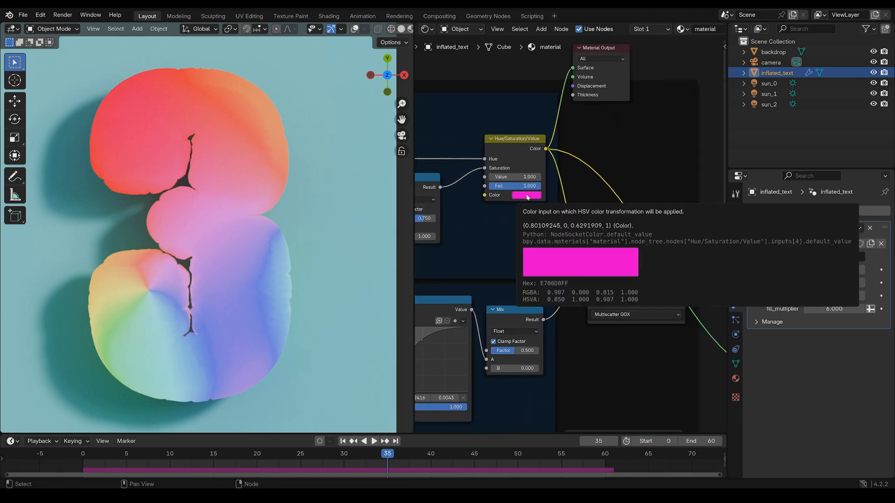
pyautogui.moveTo(537, 197)
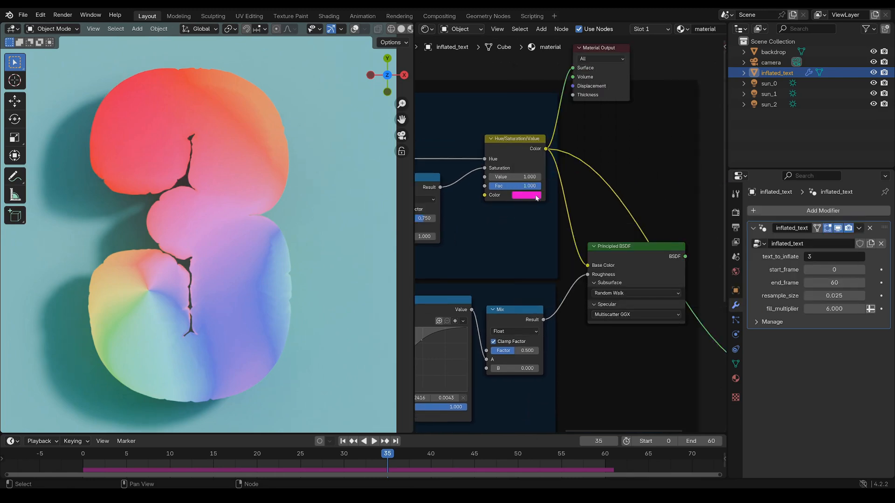
# Set the Hue/Saturation/Value node's tint colour to green.
pyautogui.click(526, 195)
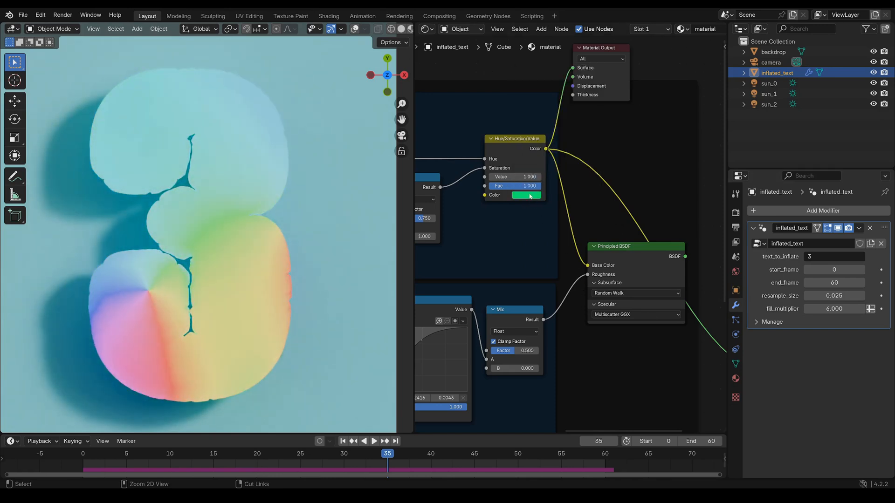
pyautogui.click(526, 195)
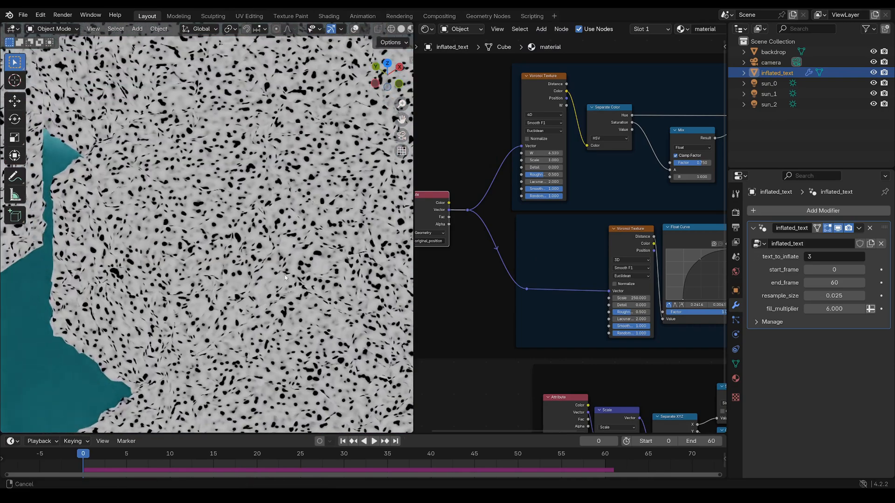
# Preview the dotted Voronoi roughness texture, then return to the pink bumpy shaded material.
pyautogui.click(374, 442)
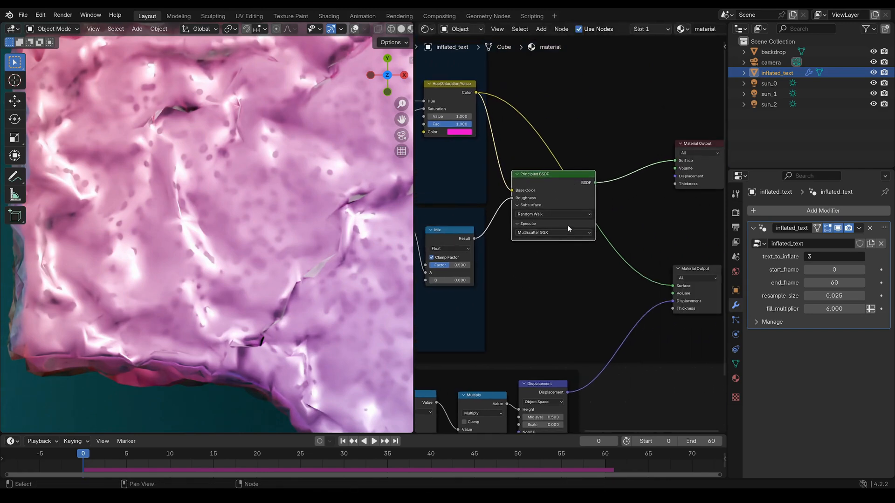
pyautogui.scroll(-3)
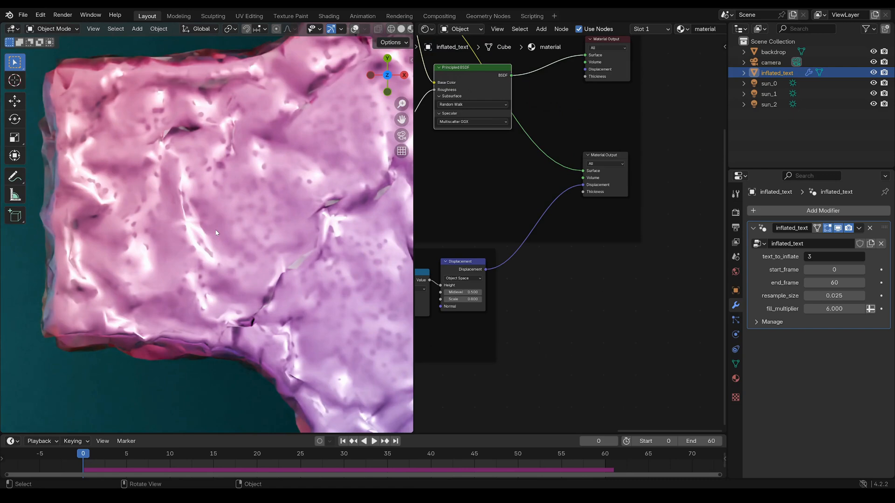
# Bring the tex_coord Sine/Cosine displacement chain and second Material Output into view.
pyautogui.click(404, 463)
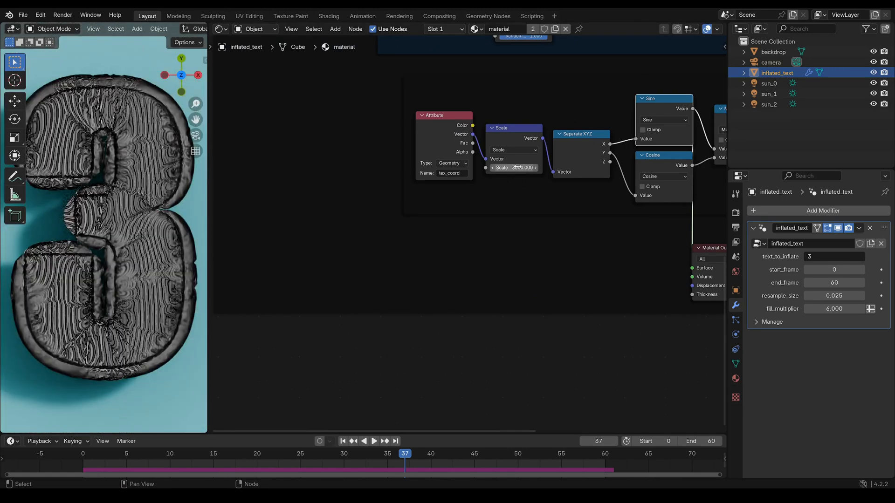
pyautogui.moveTo(515, 168)
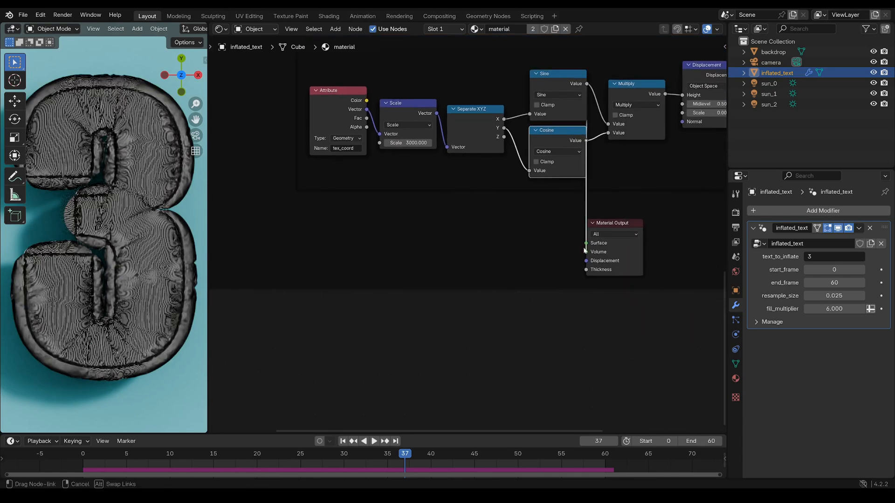
# Detach the Cosine preview link from Surface and enable Clamp on the Multiply node.
pyautogui.click(585, 242)
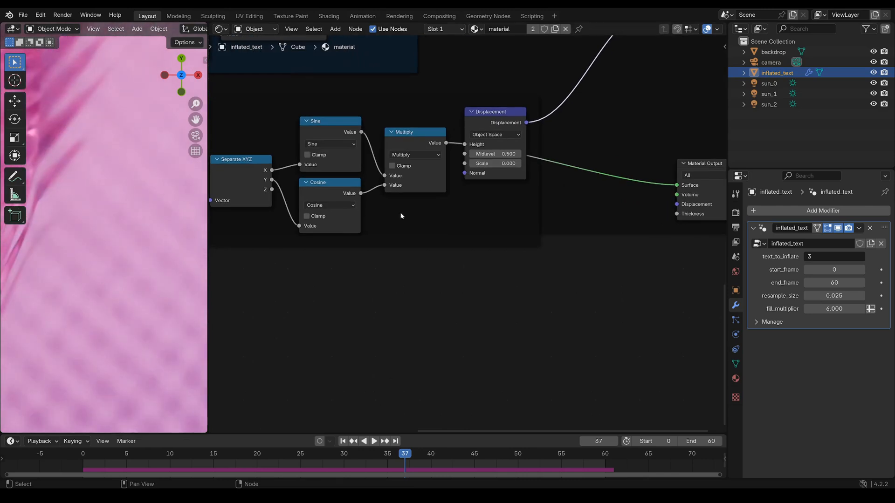
pyautogui.click(392, 166)
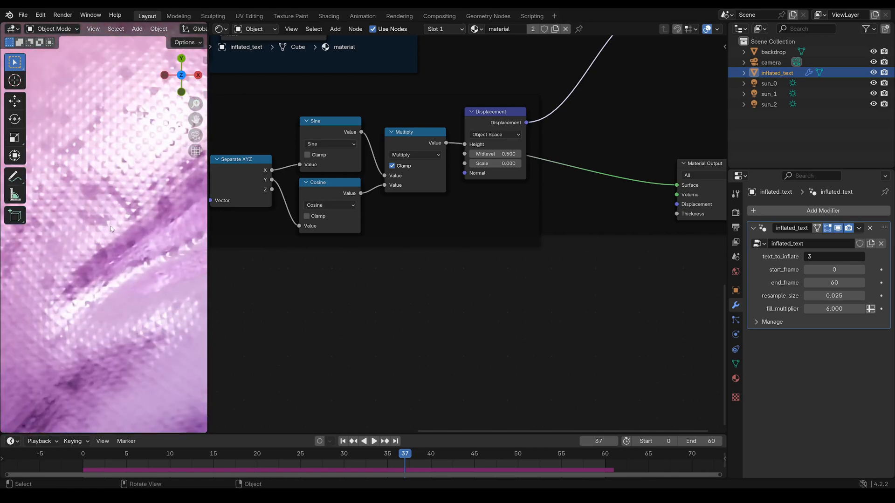
pyautogui.click(391, 166)
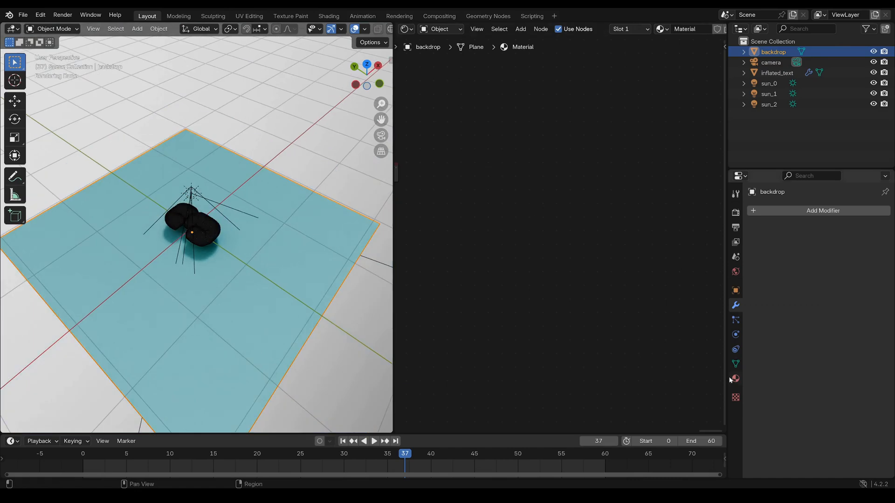
# Show the backdrop plane's material settings with its blue Diffuse BSDF surface.
pyautogui.click(735, 379)
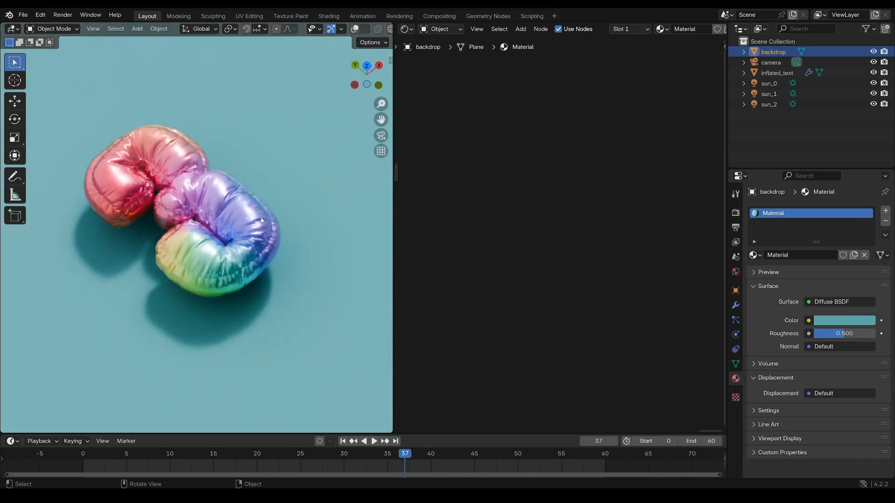
# Inspect the strength and angle of sun_0, sun_1 and sun_2 (2.000, 1.000, 0.660) in Light properties.
pyautogui.click(770, 83)
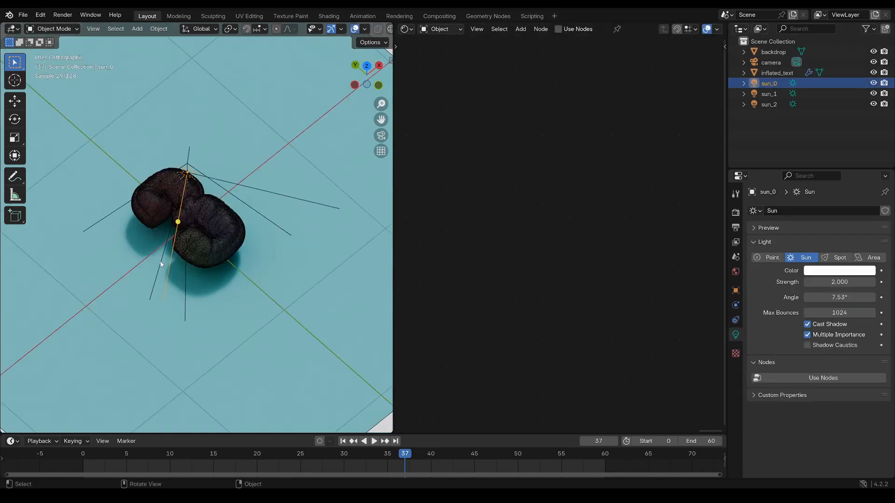
pyautogui.click(768, 104)
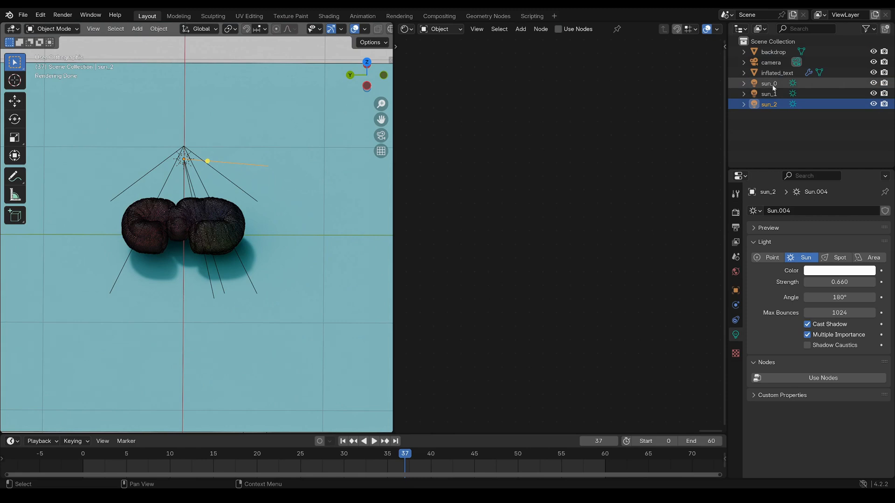
pyautogui.click(768, 83)
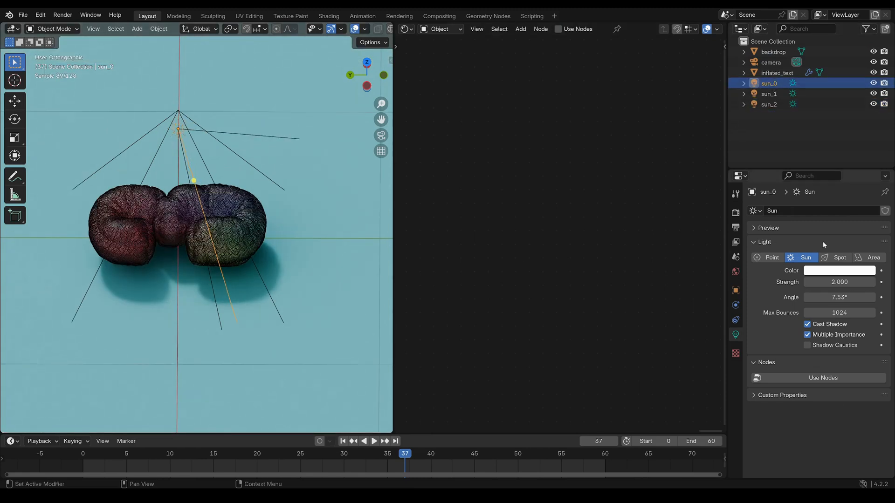
pyautogui.click(839, 281)
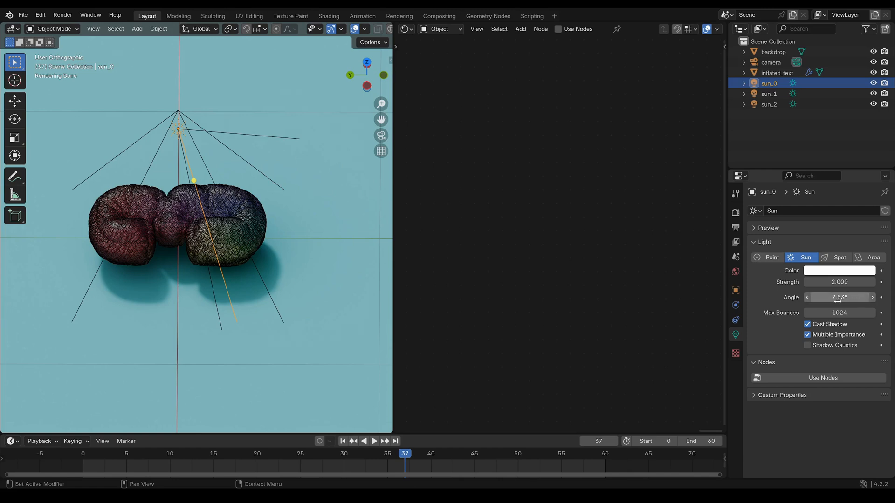
pyautogui.moveTo(839, 297)
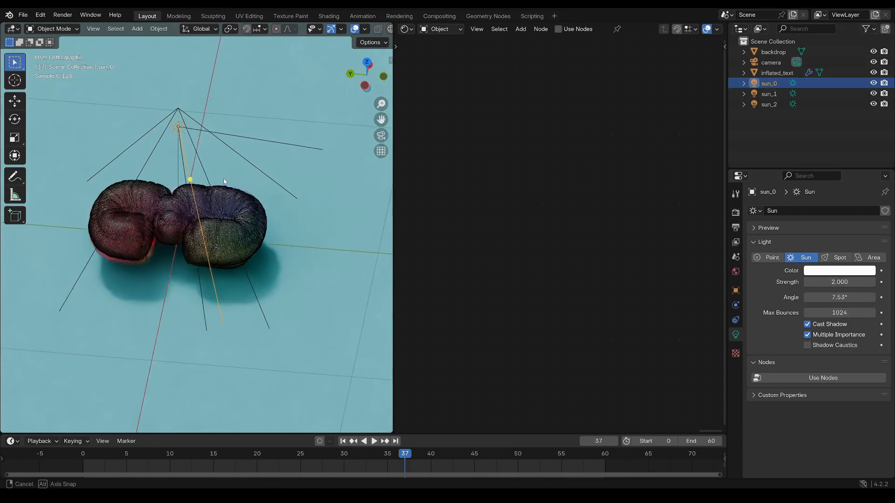
pyautogui.click(772, 52)
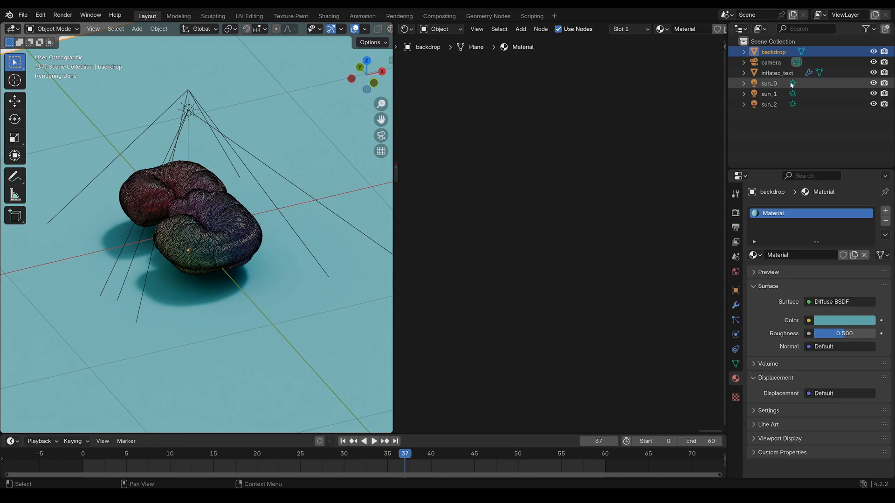
pyautogui.click(768, 94)
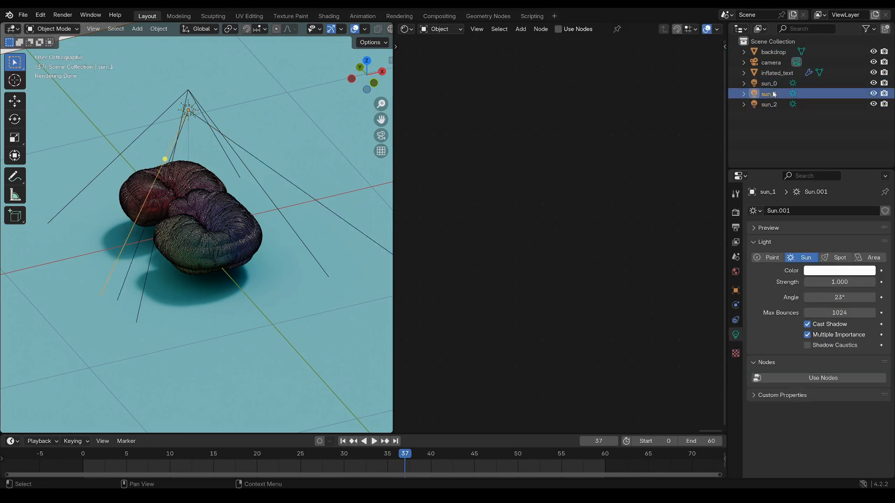
pyautogui.click(770, 105)
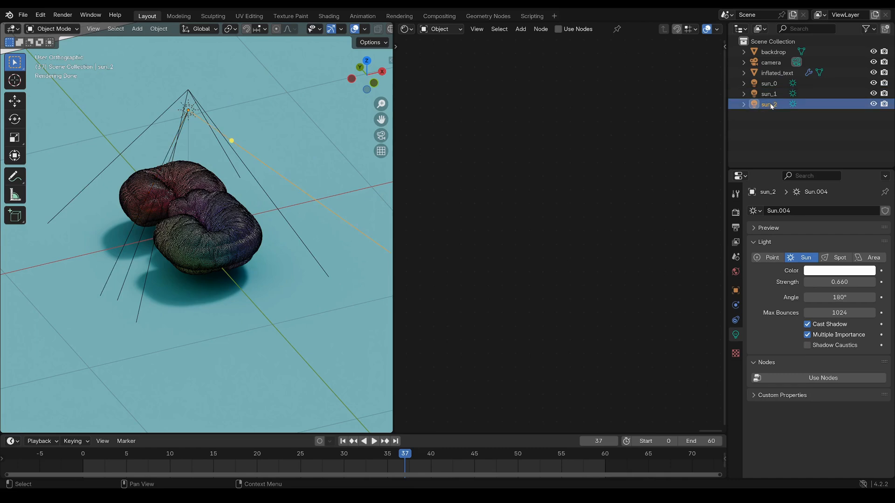